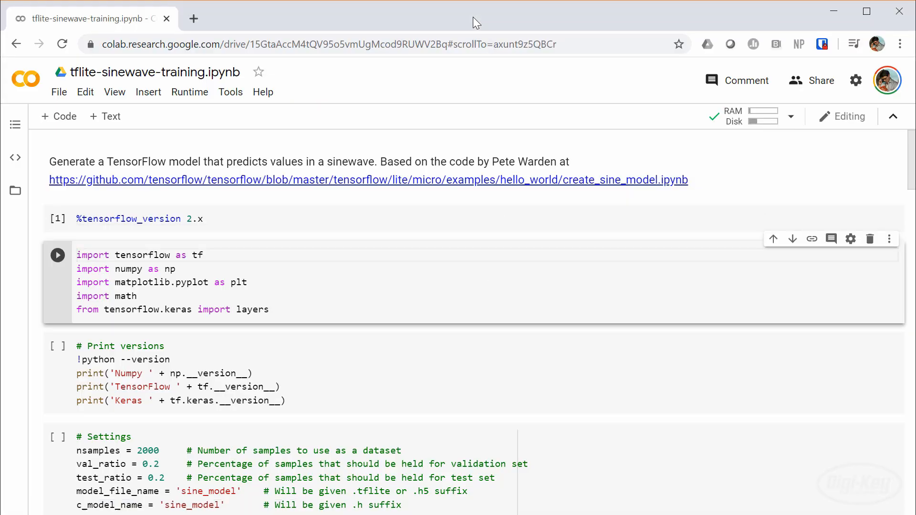
Run the Colab cells that generate data, train the model and predict inputs 0 to 6
{"action": "left_click", "coordinate": [57, 255]}
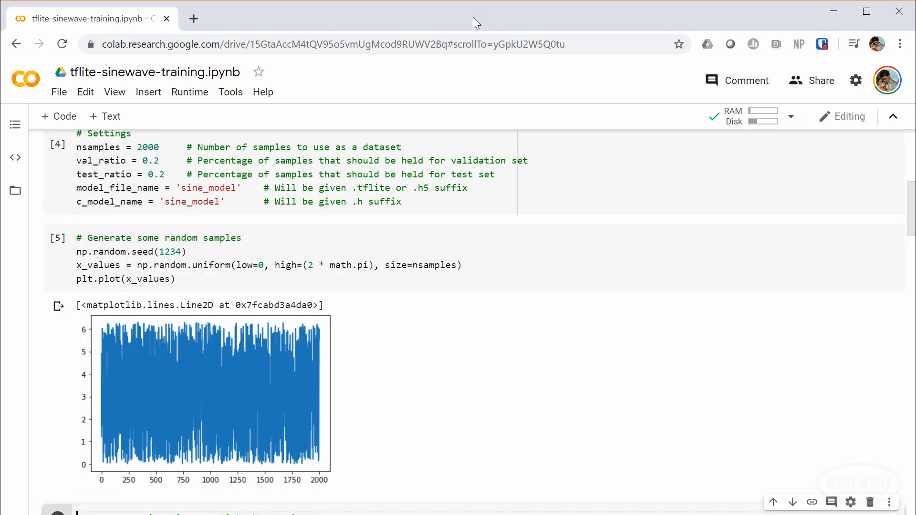
{"action": "scroll", "scroll_direction": "down", "scroll_amount": 3}
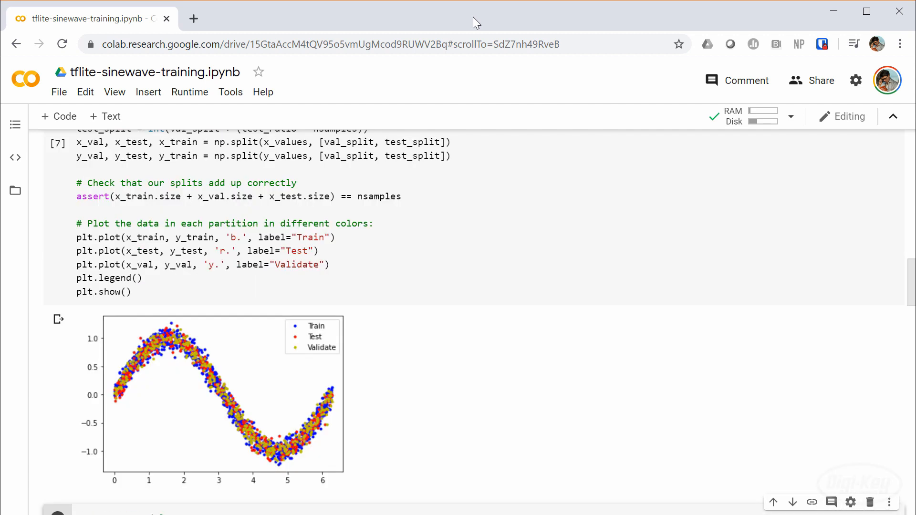
{"action": "scroll", "scroll_direction": "down", "scroll_amount": 3}
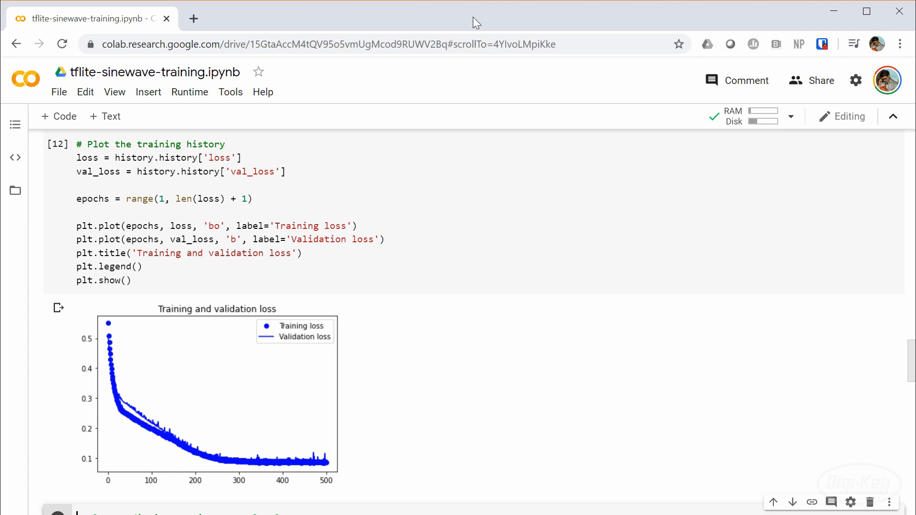
{"action": "scroll", "scroll_direction": "down", "scroll_amount": 3}
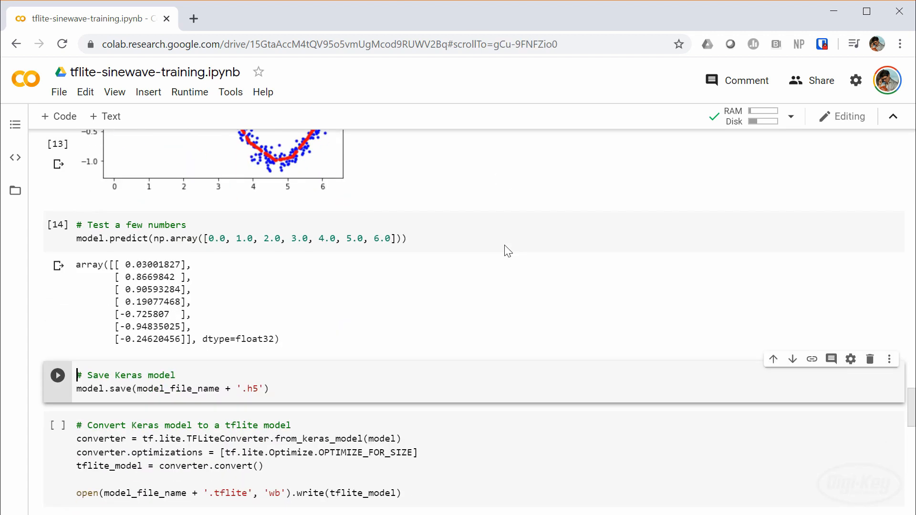
Save the model and convert it, producing sine_model.h5, sine_model.tflite and sine_model.h
{"action": "scroll", "scroll_direction": "down", "scroll_amount": 3}
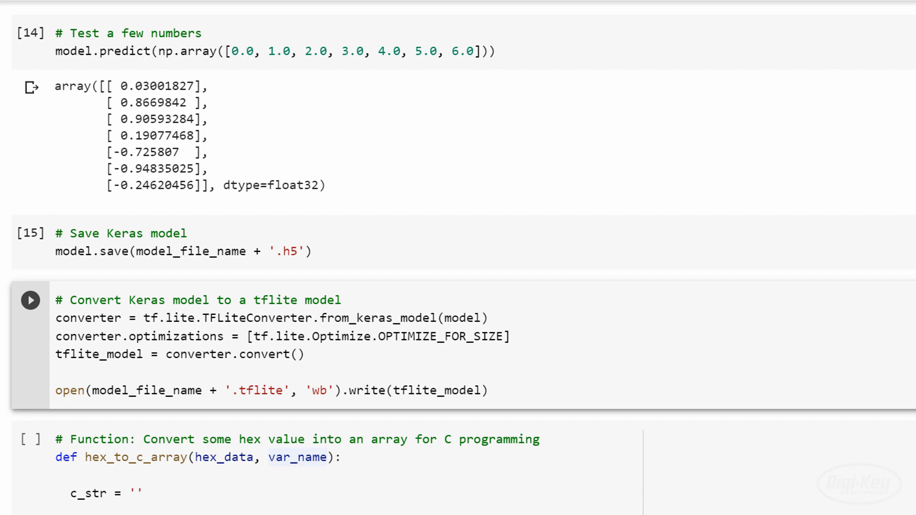
{"action": "left_click", "coordinate": [30, 300]}
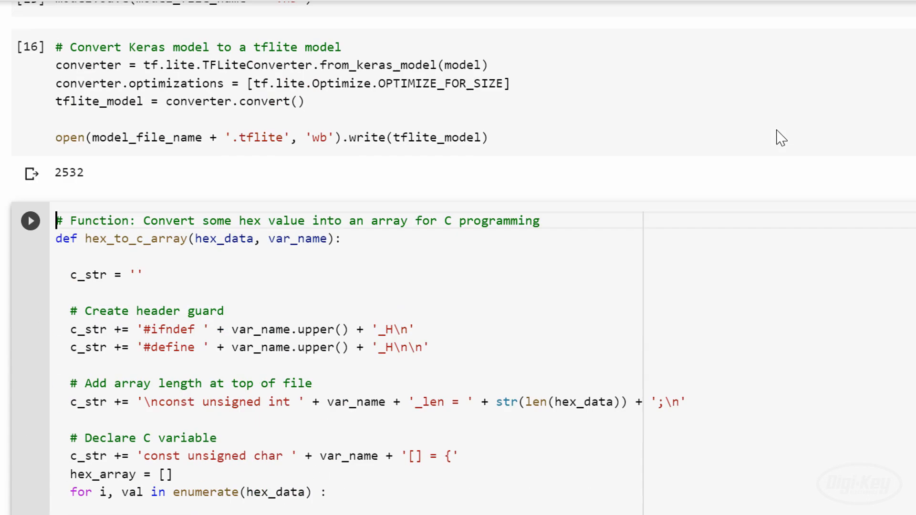
{"action": "scroll", "scroll_direction": "down", "scroll_amount": 3}
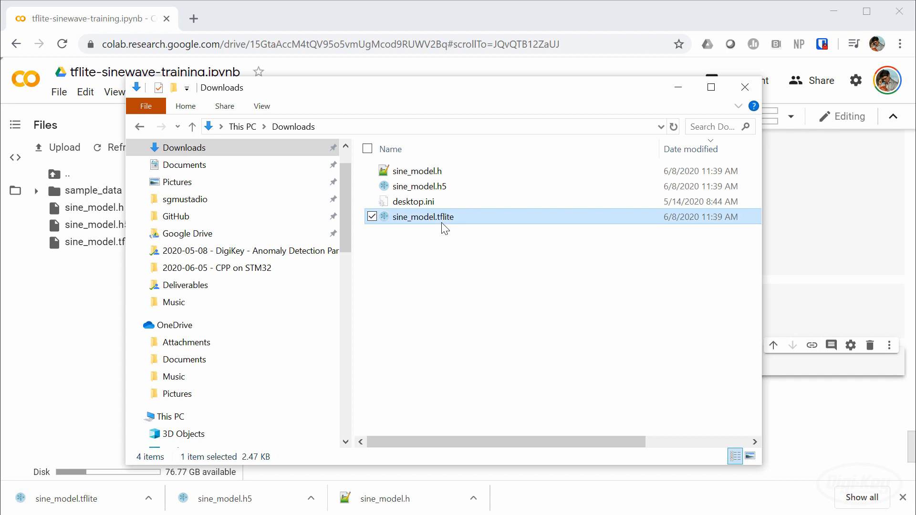
Inspect sine_model.tflite in Netron: three FullyConnected layers from dense_input to Identity
{"action": "double_click", "coordinate": [424, 217]}
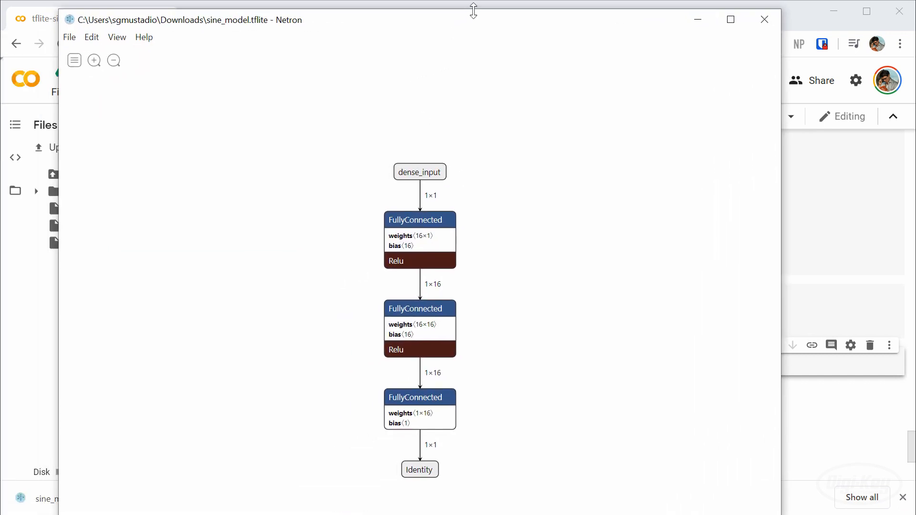
{"action": "left_click", "coordinate": [419, 219]}
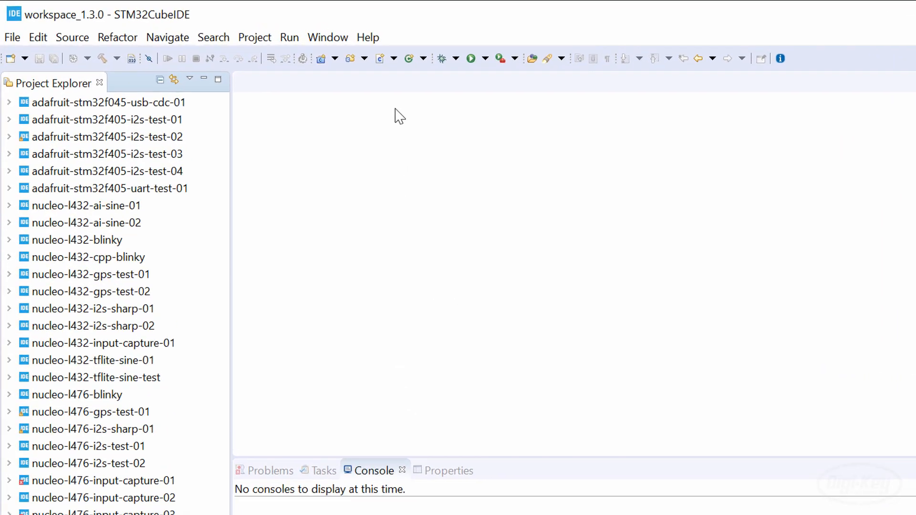
Install X-CUBE-AI 5.1.0 from the STMicroelectronics embedded software packages, accepting its license
{"action": "left_click", "coordinate": [368, 37]}
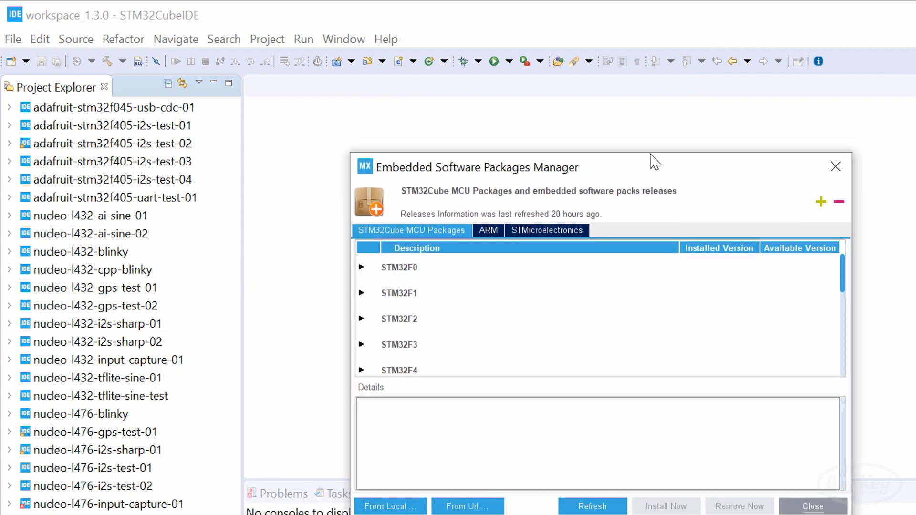
{"action": "left_click", "coordinate": [546, 230]}
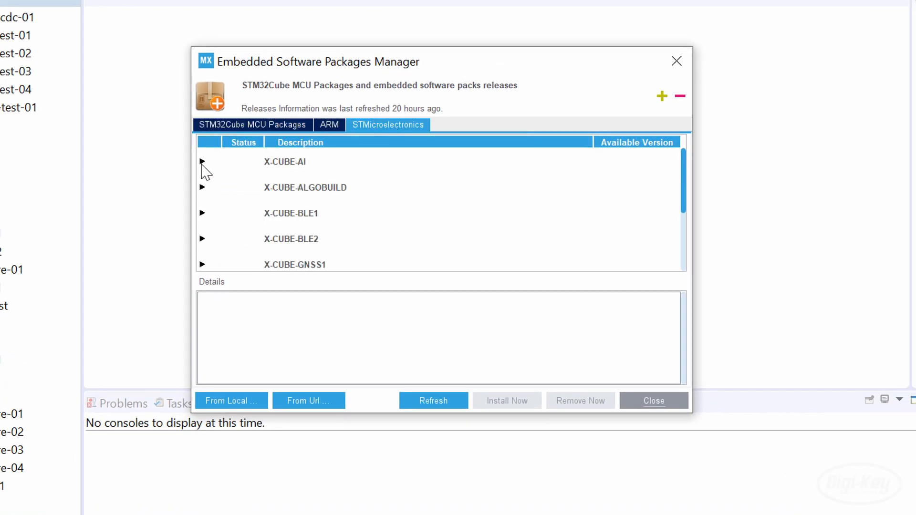
{"action": "left_click", "coordinate": [202, 163]}
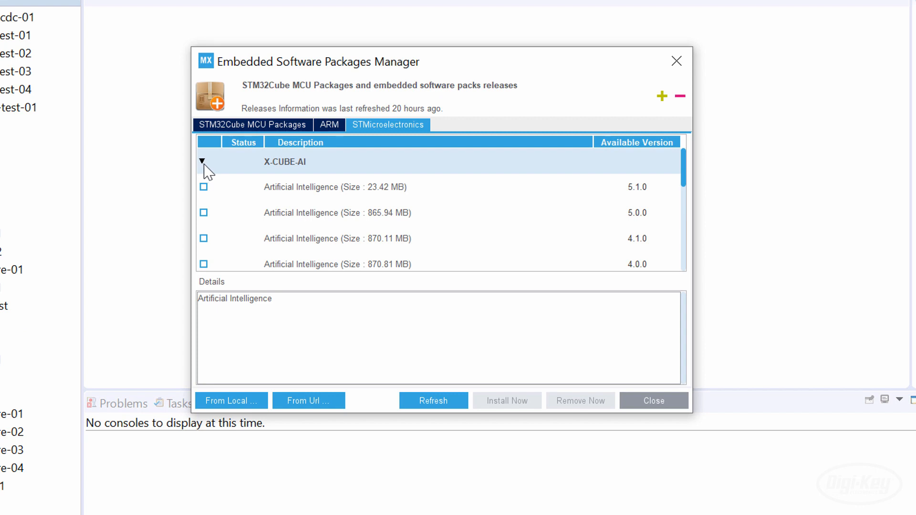
{"action": "mouse_move", "coordinate": [210, 191]}
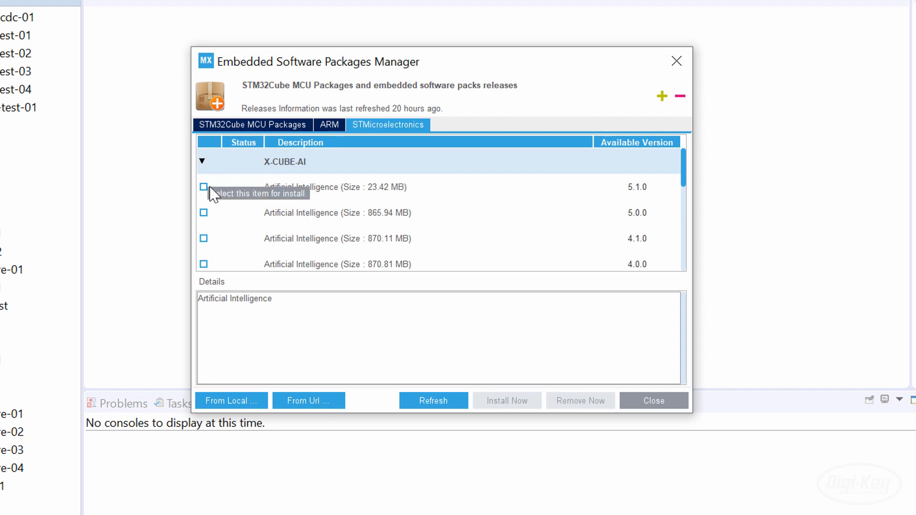
{"action": "left_click", "coordinate": [203, 187]}
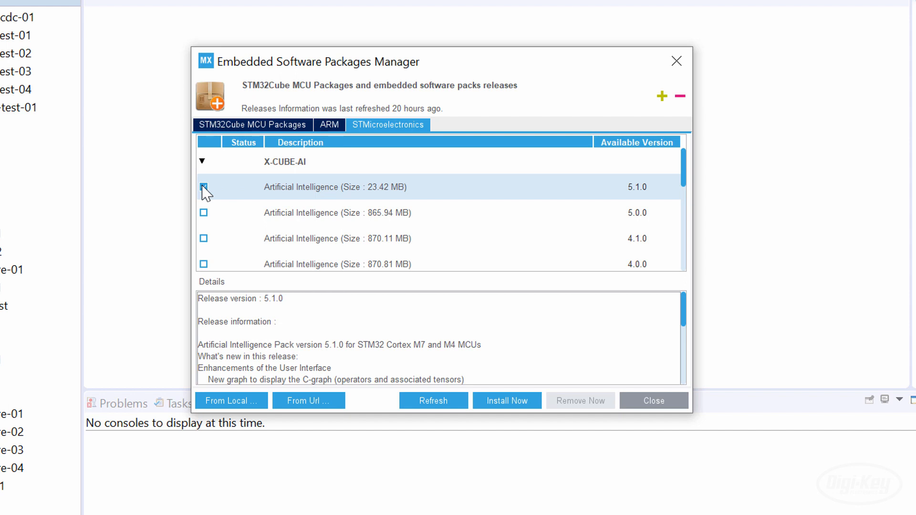
{"action": "left_click", "coordinate": [507, 400]}
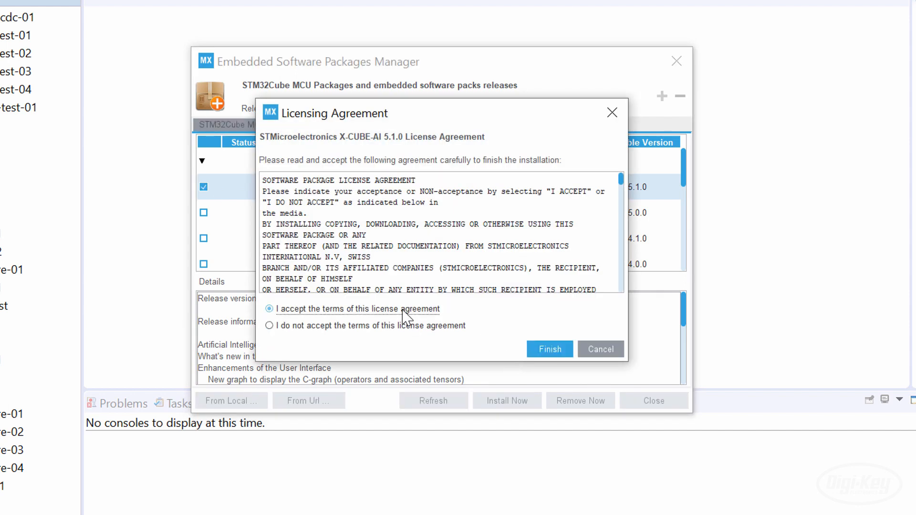
{"action": "left_click", "coordinate": [550, 349]}
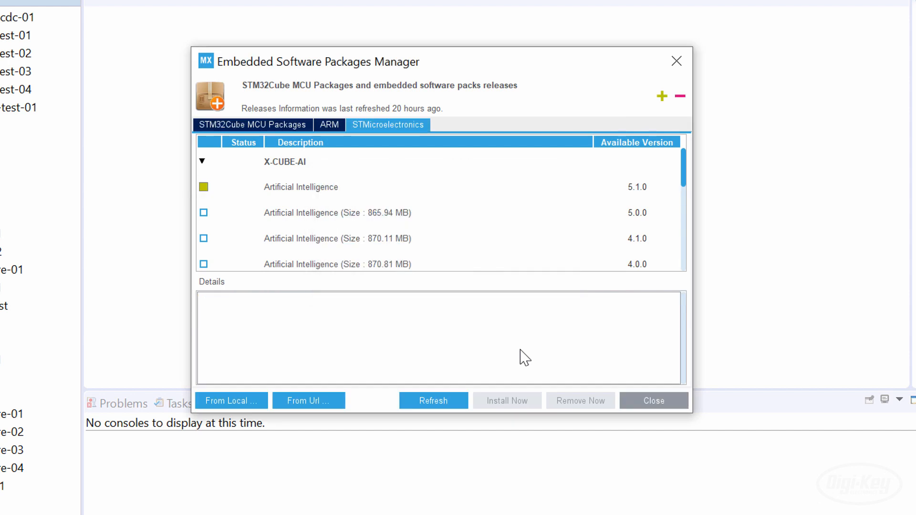
{"action": "left_click", "coordinate": [654, 400]}
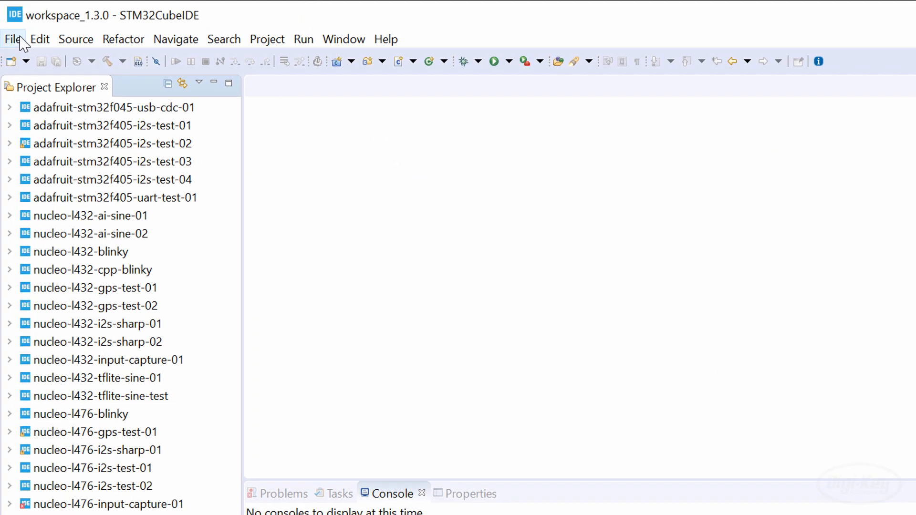
Start a new STM32 project with the Artificial Intelligence filter enabled
{"action": "left_click", "coordinate": [12, 39]}
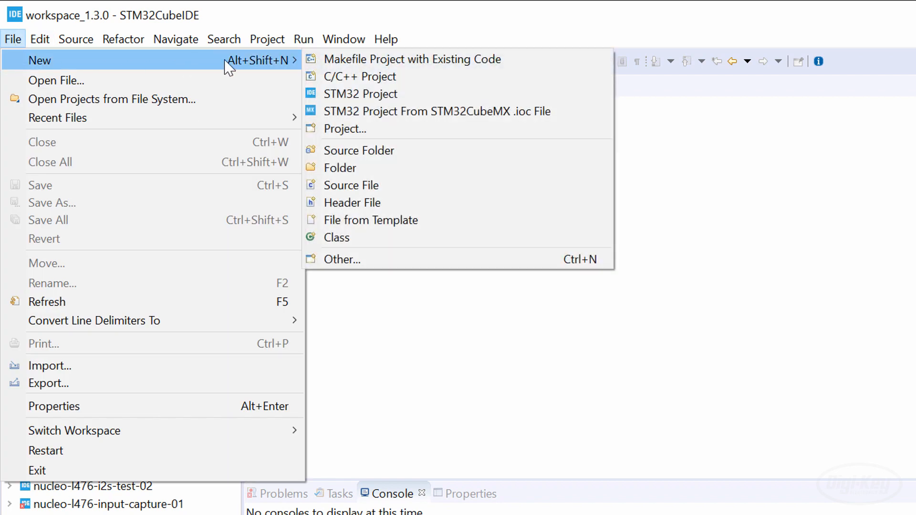
{"action": "left_click", "coordinate": [361, 93]}
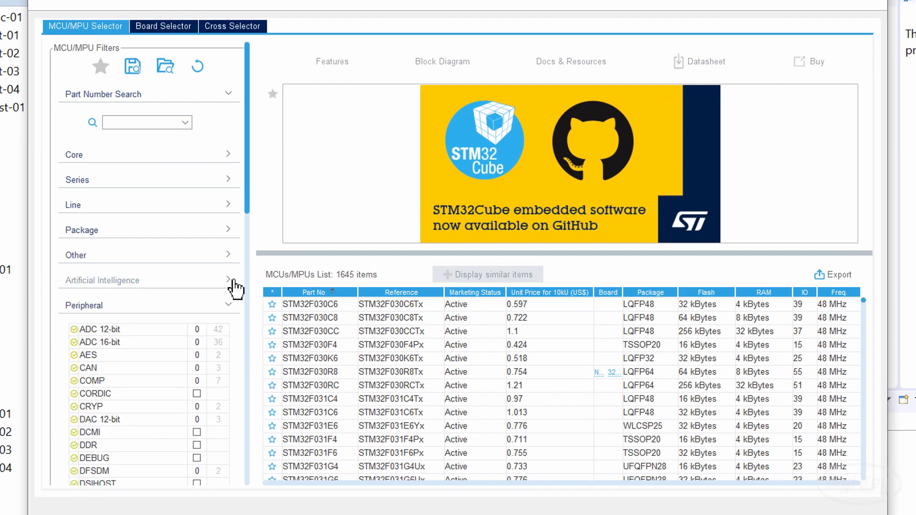
{"action": "left_click", "coordinate": [229, 280]}
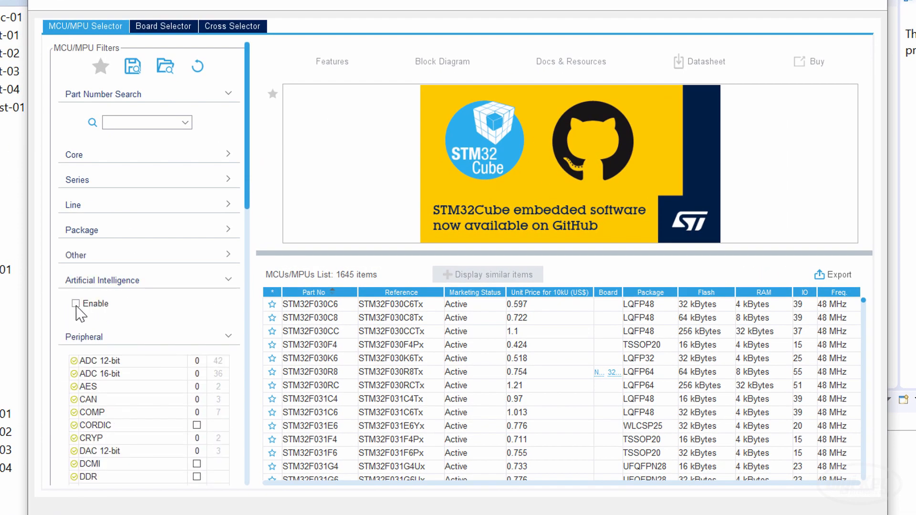
{"action": "left_click", "coordinate": [75, 303]}
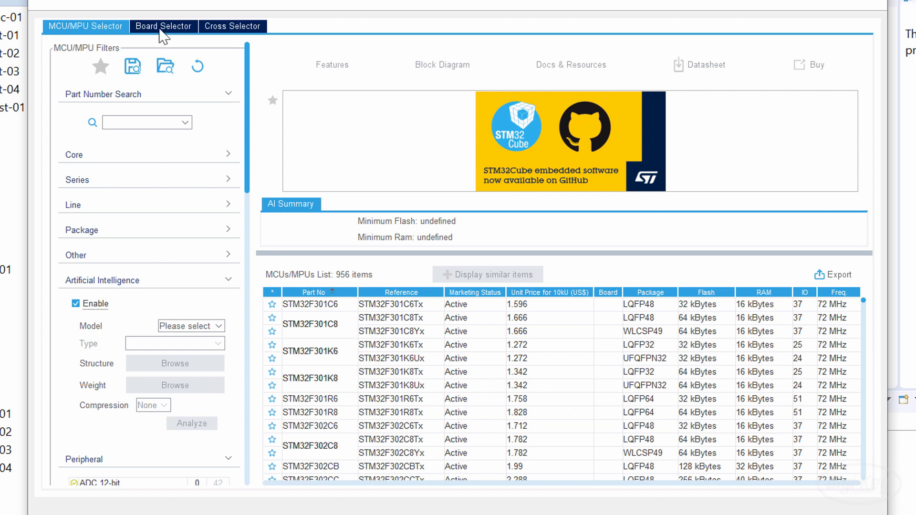
Pick the L432 board, create project nucleo-l432-ai-sine-test, and accept the CubeMX perspective
{"action": "left_click", "coordinate": [163, 26]}
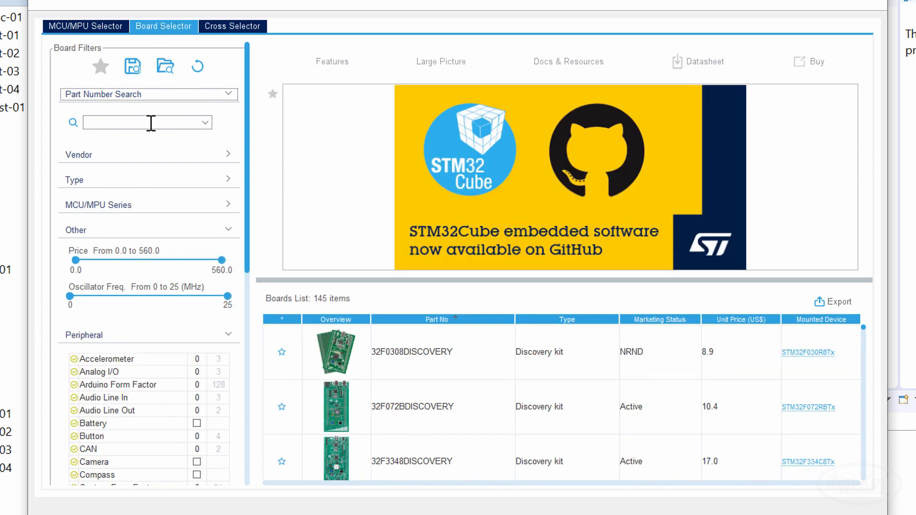
{"action": "type", "text": "l432"}
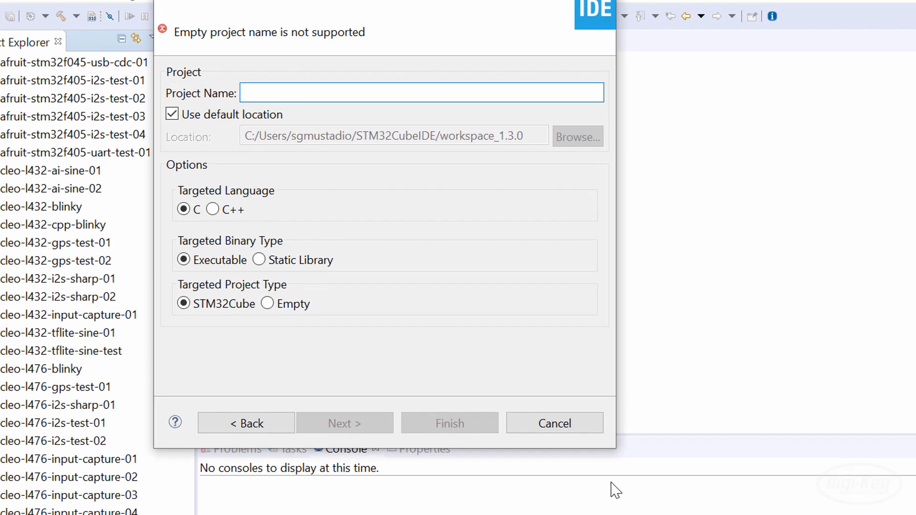
{"action": "type", "text": "nucleo-l432-"}
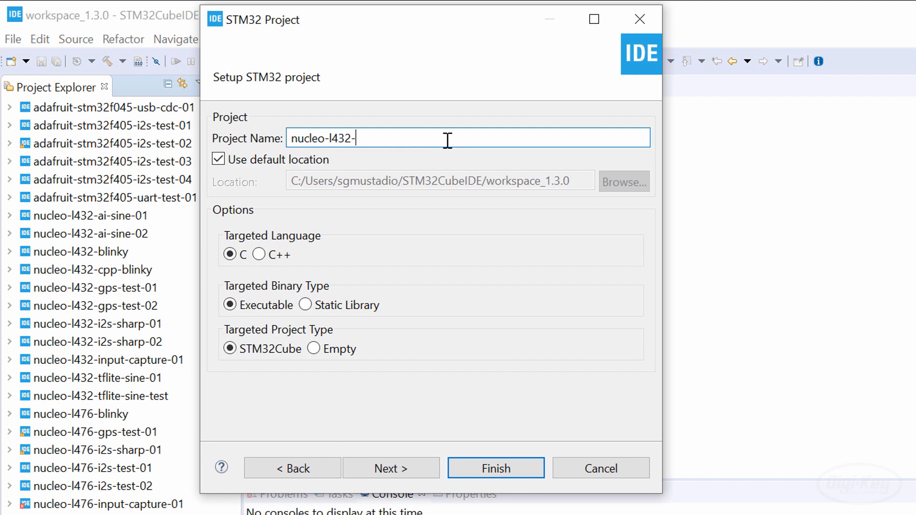
{"action": "type", "text": "ai-sine-test"}
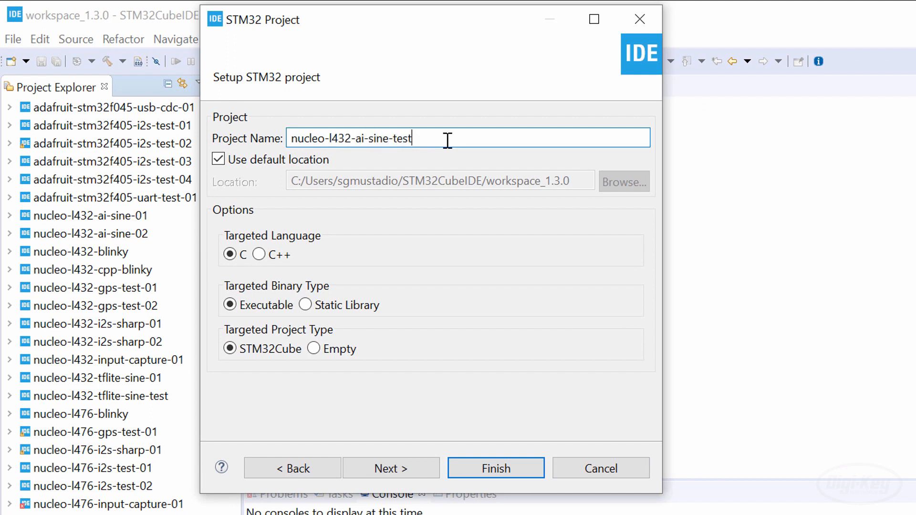
{"action": "mouse_move", "coordinate": [460, 320]}
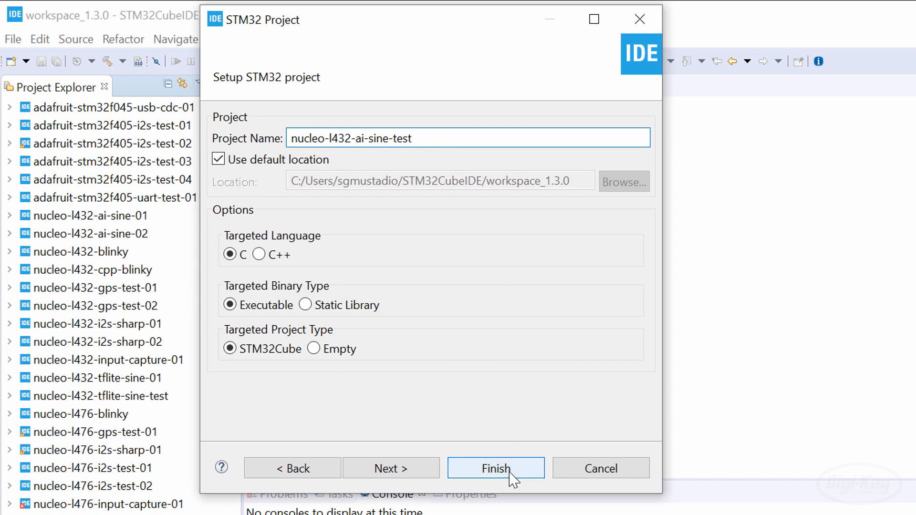
{"action": "left_click", "coordinate": [496, 468]}
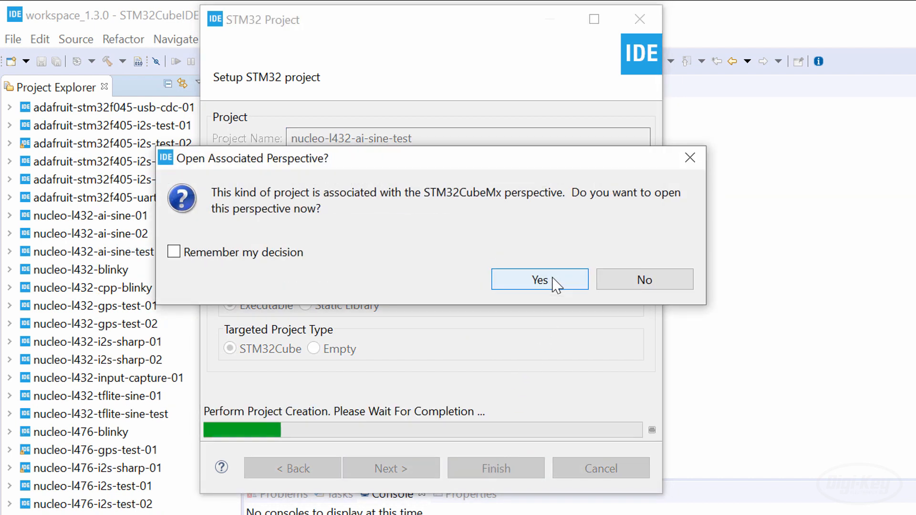
{"action": "left_click", "coordinate": [539, 279]}
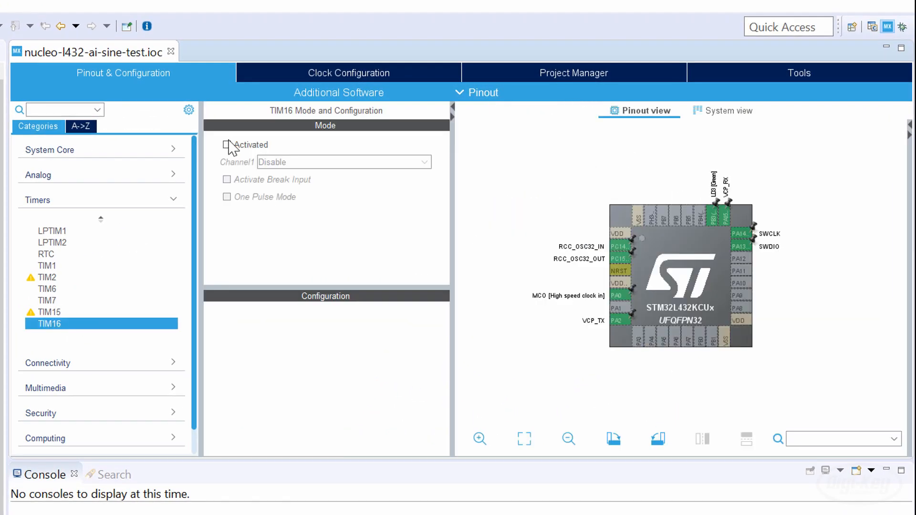
Activate TIM16 with prescaler 80 - 1 and counter period 65536 - 1
{"action": "left_click", "coordinate": [227, 145]}
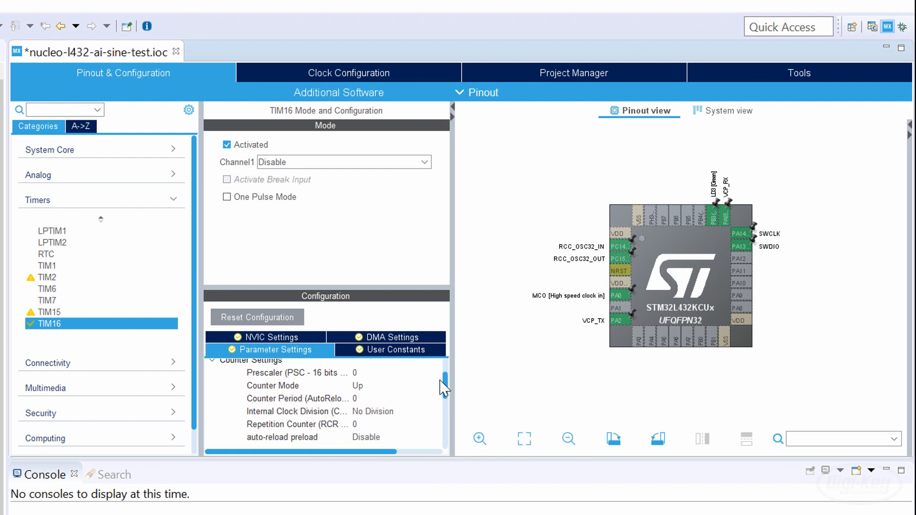
{"action": "type", "text": "80 - 1"}
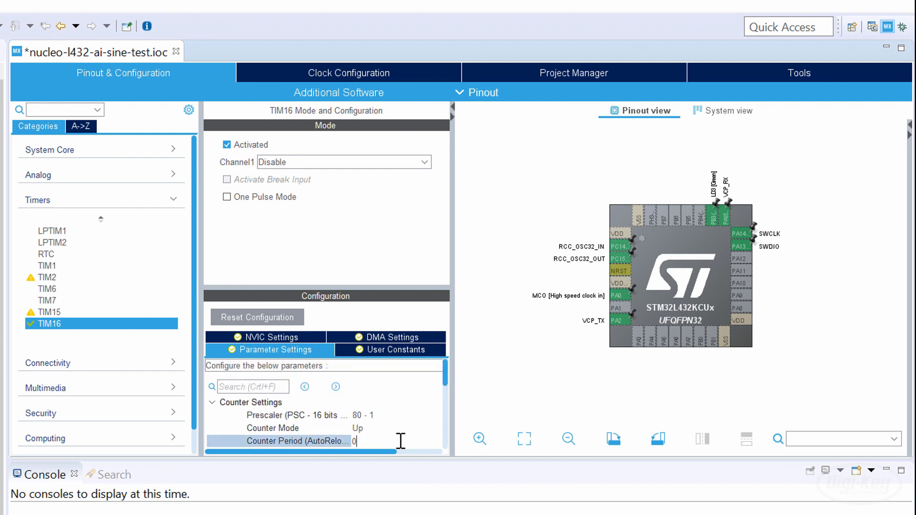
{"action": "type", "text": "65"}
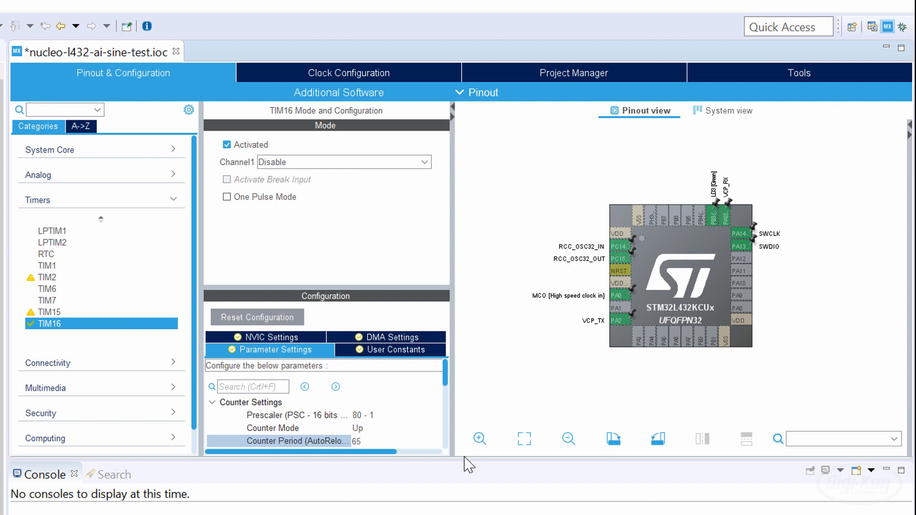
{"action": "type", "text": "65536 - 1"}
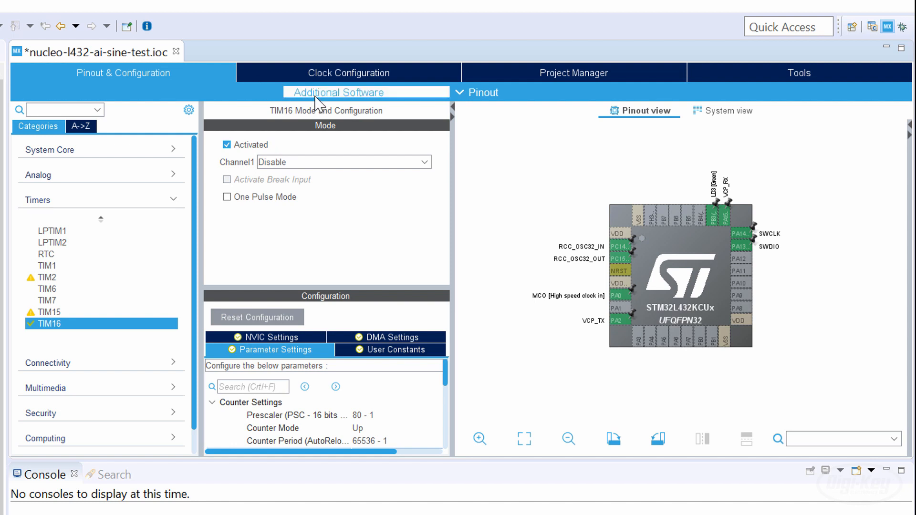
Enable the X-CUBE-AI Core component among the Artificial Intelligence software packs
{"action": "left_click", "coordinate": [338, 92]}
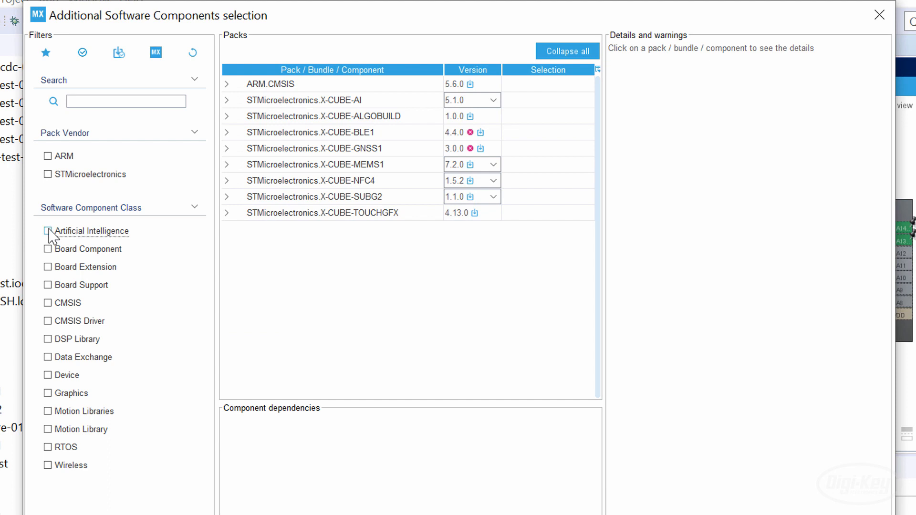
{"action": "left_click", "coordinate": [47, 231]}
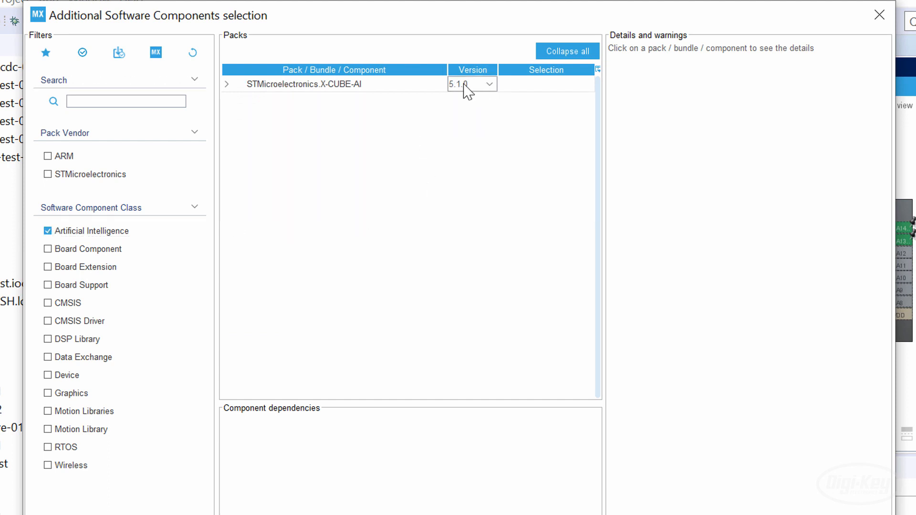
{"action": "left_click", "coordinate": [229, 84]}
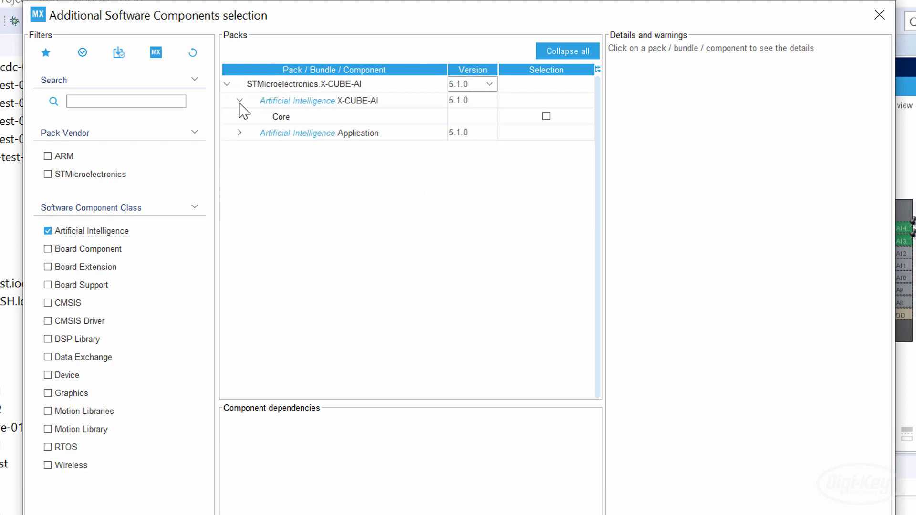
{"action": "left_click", "coordinate": [547, 116]}
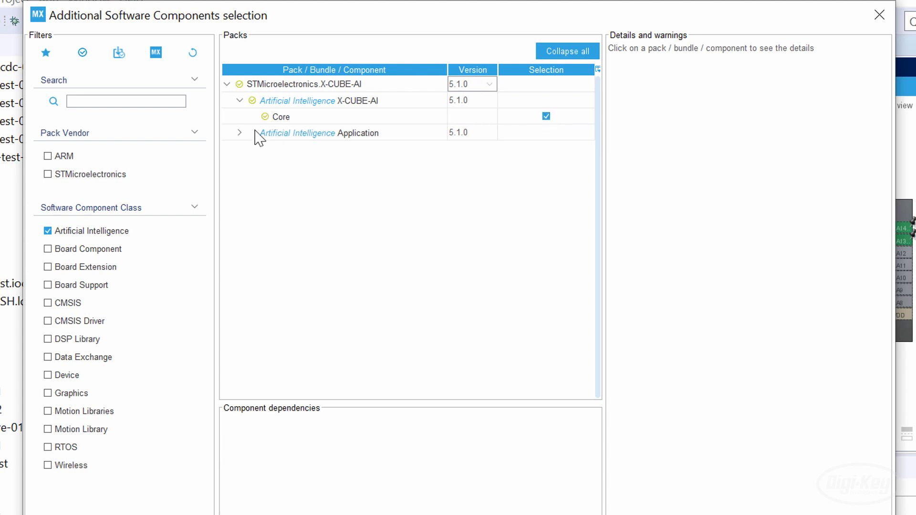
{"action": "left_click", "coordinate": [239, 133]}
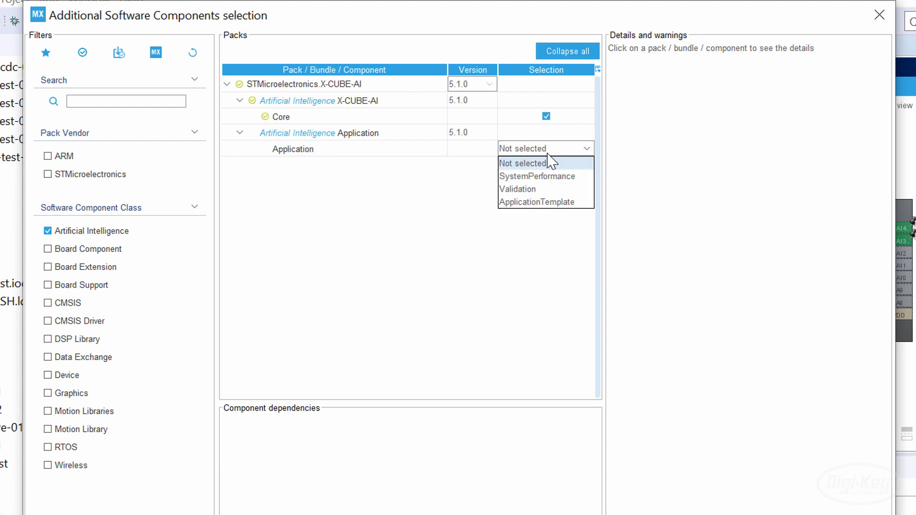
{"action": "mouse_move", "coordinate": [584, 173]}
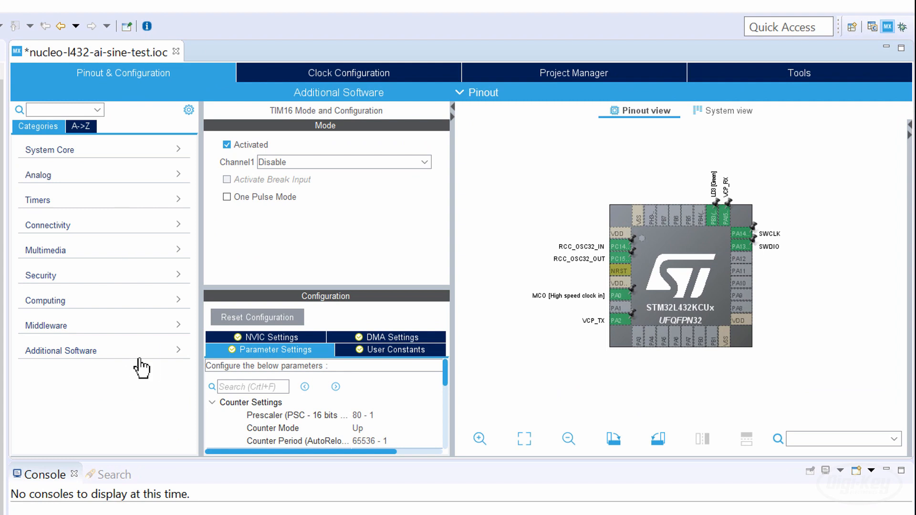
Add a TFLite network named sine_model from the file sine_model.tflite
{"action": "left_click", "coordinate": [60, 351]}
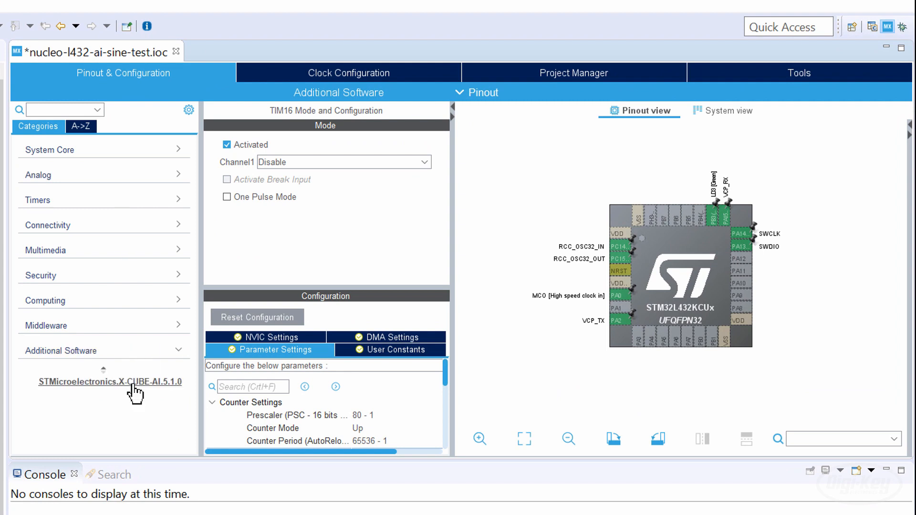
{"action": "left_click", "coordinate": [109, 382]}
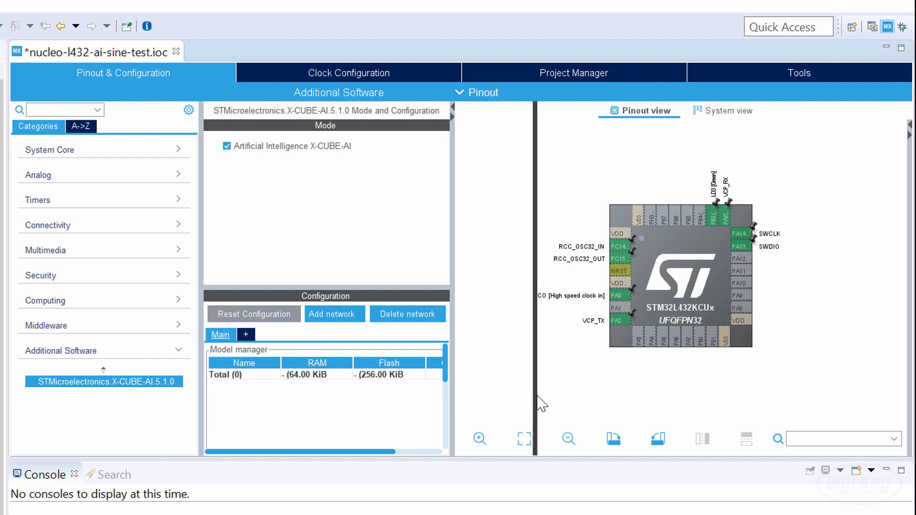
{"action": "left_click", "coordinate": [335, 314]}
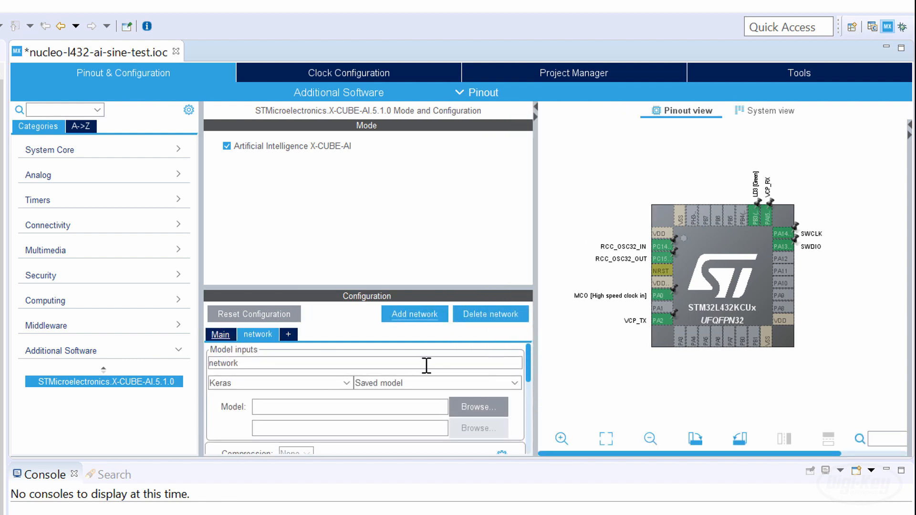
{"action": "left_click", "coordinate": [279, 383]}
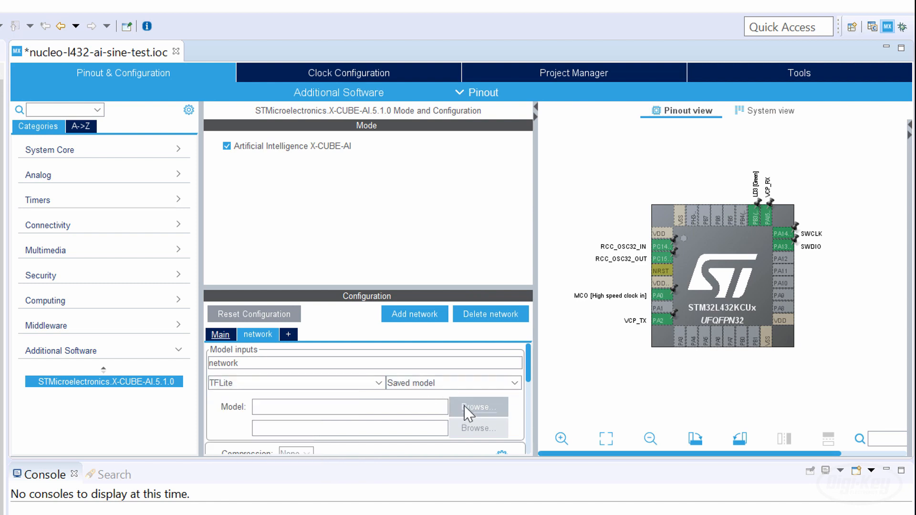
{"action": "left_click", "coordinate": [479, 407]}
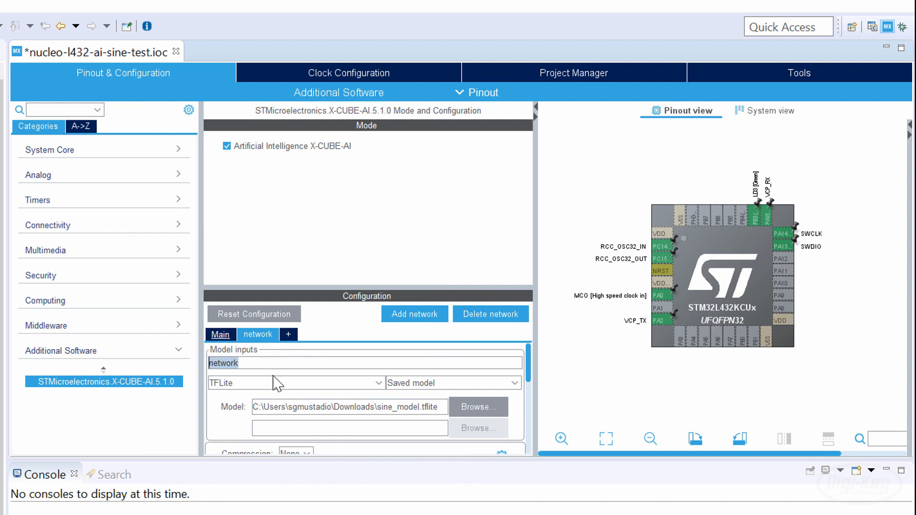
{"action": "type", "text": "sine_model"}
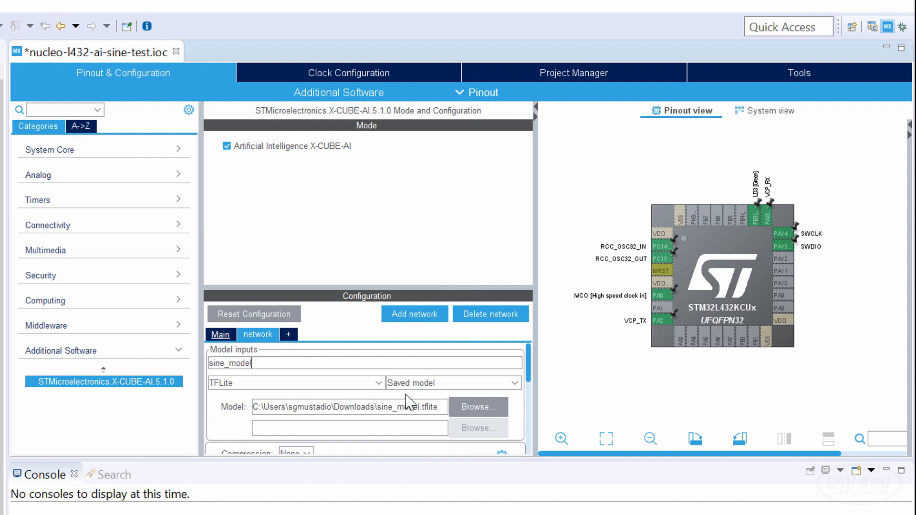
{"action": "scroll", "scroll_direction": "down", "scroll_amount": 3}
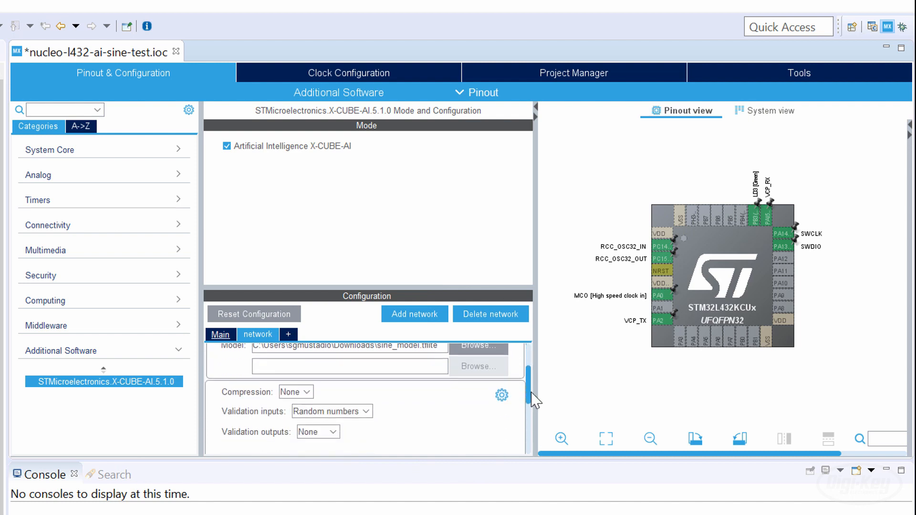
{"action": "scroll", "scroll_direction": "down", "scroll_amount": 3}
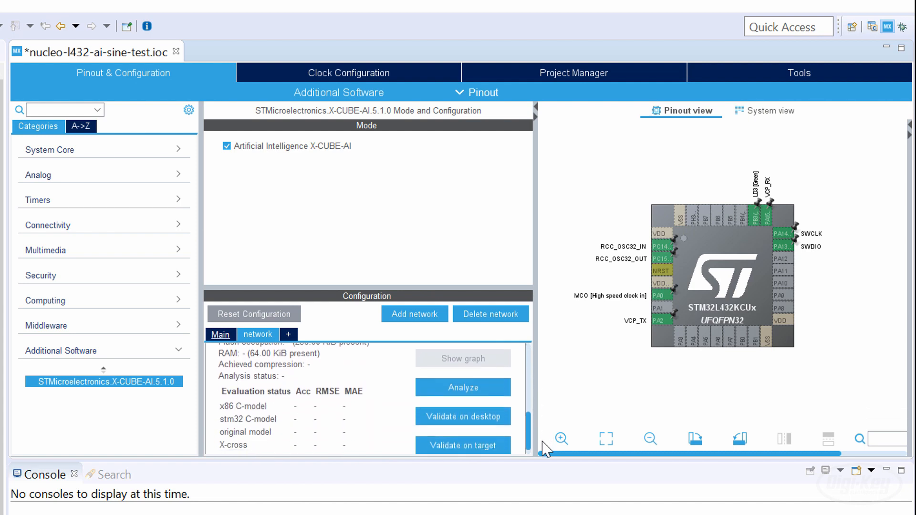
Analyze sine_model, reporting 1.25 KiB flash and 136 B RAM
{"action": "left_click", "coordinate": [463, 387]}
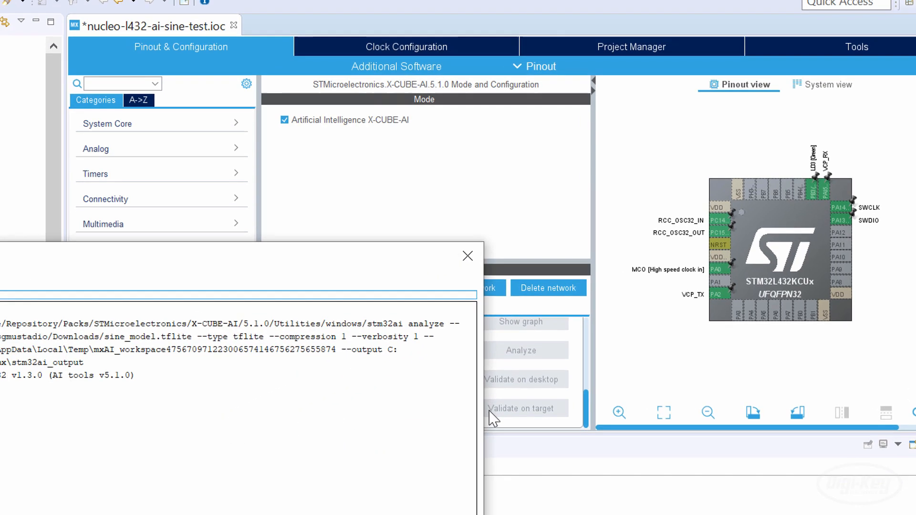
{"action": "left_click", "coordinate": [520, 351]}
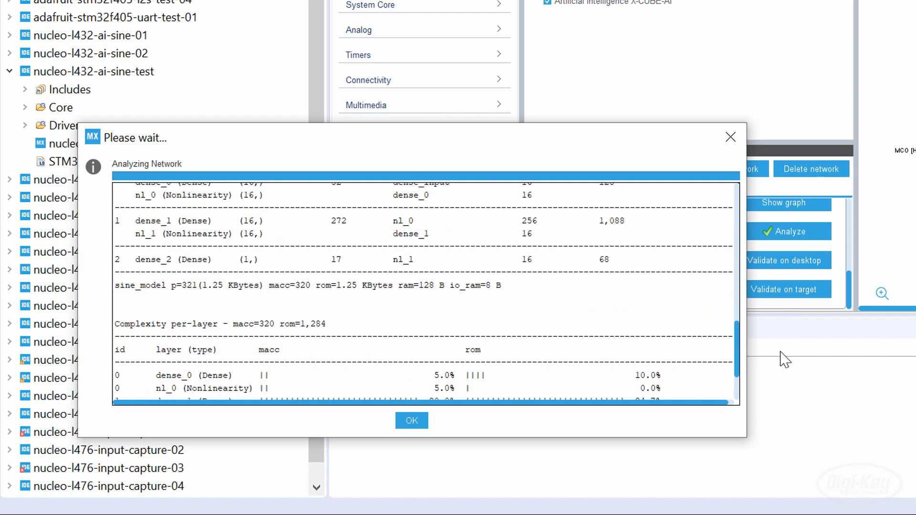
{"action": "left_click", "coordinate": [411, 421]}
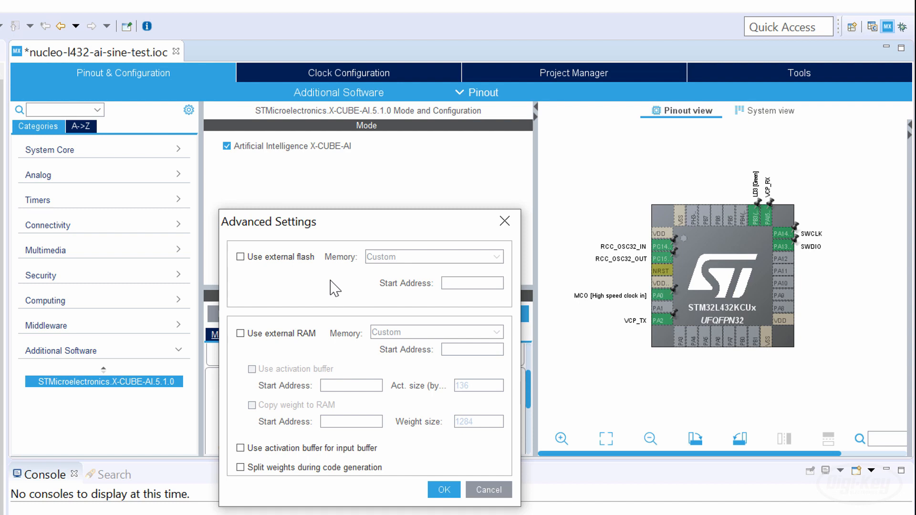
{"action": "left_click", "coordinate": [444, 490]}
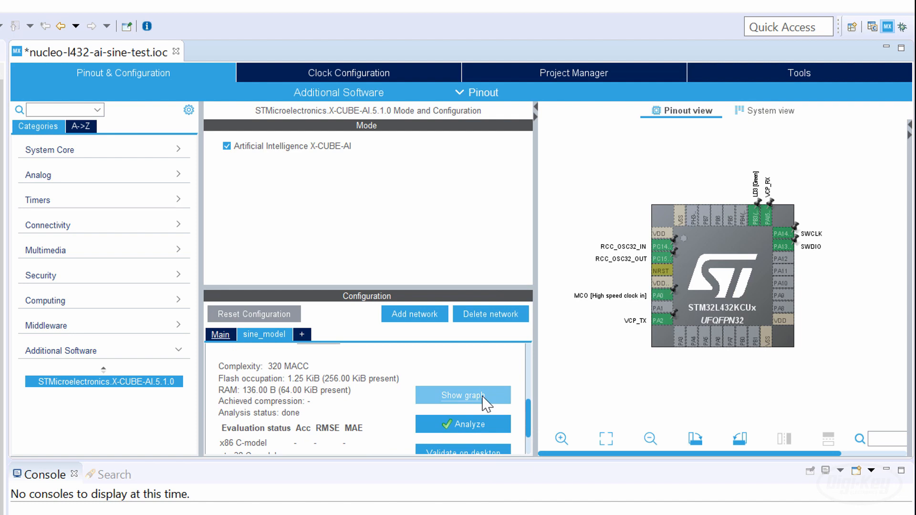
View the network graph, then validate on desktop with L2R error 1.63e-07
{"action": "left_click", "coordinate": [463, 395]}
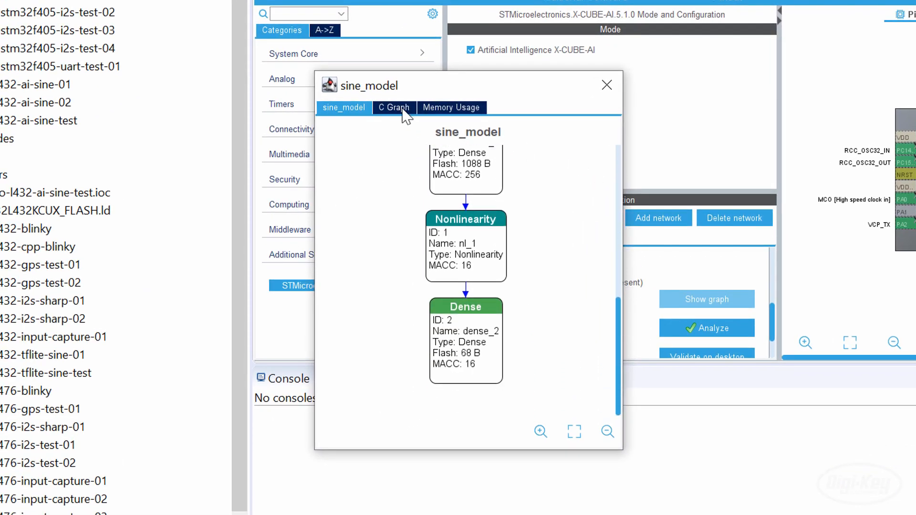
{"action": "left_click", "coordinate": [607, 85]}
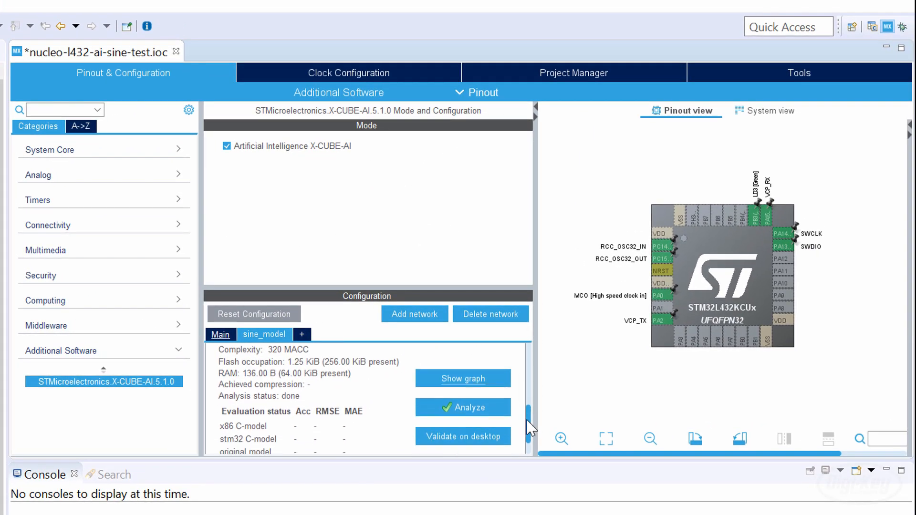
{"action": "left_click", "coordinate": [462, 436]}
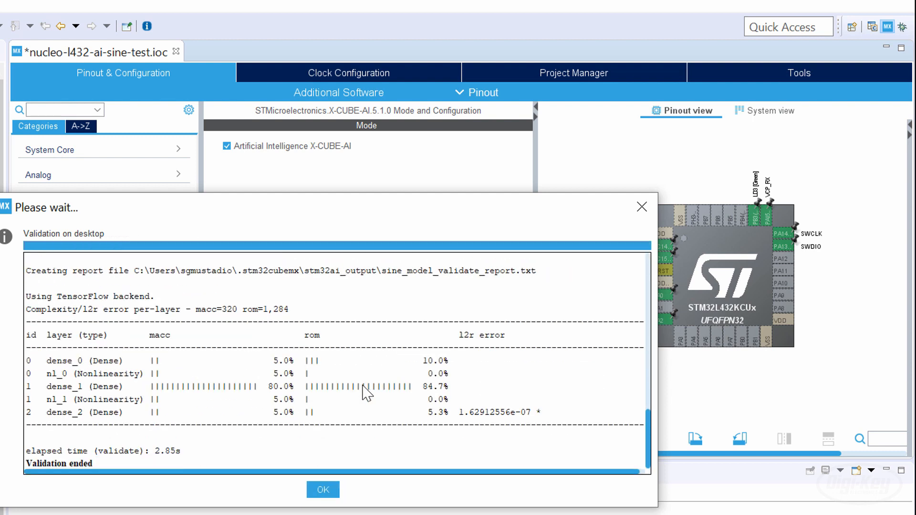
{"action": "left_click", "coordinate": [323, 490]}
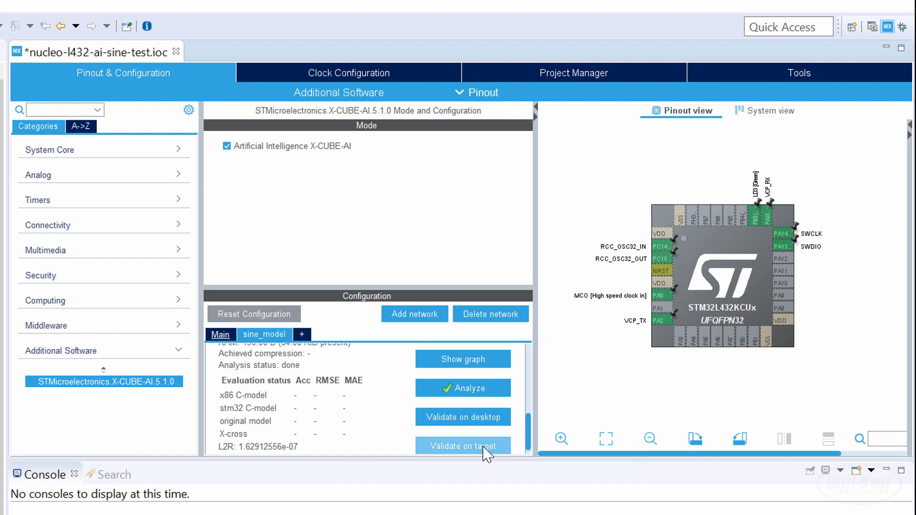
Show the Main tab summary: sine_model with 136 B RAM, 1.25 KiB flash, 320 MACC
{"action": "left_click", "coordinate": [220, 335]}
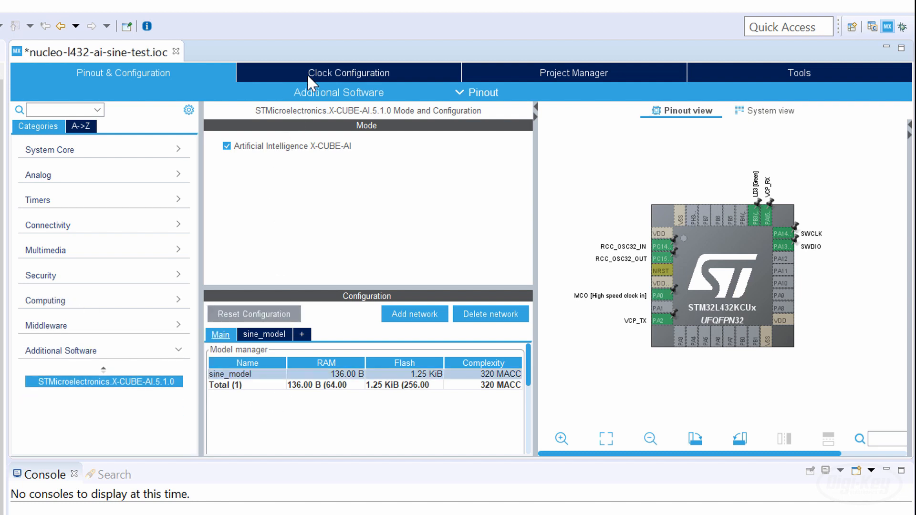
Set HCLK to 80 MHz in Clock Configuration so all bus clocks resolve to 80 MHz
{"action": "left_click", "coordinate": [348, 72]}
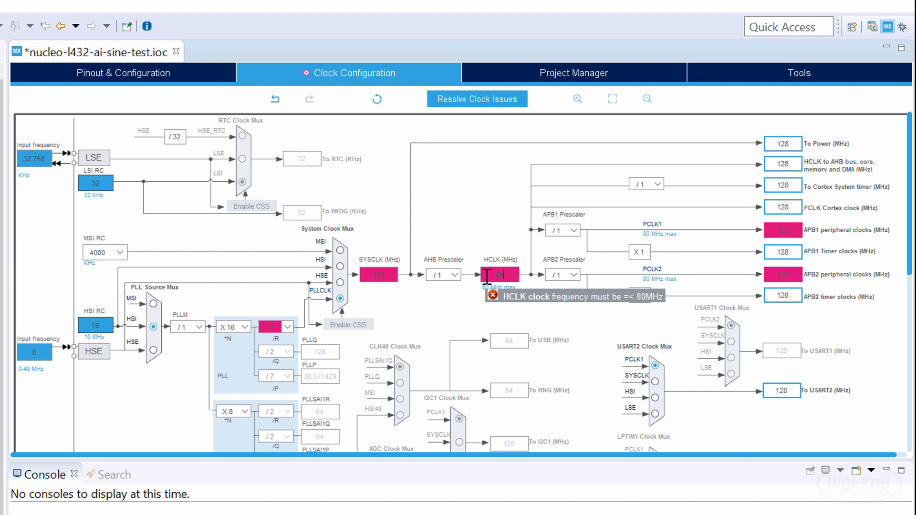
{"action": "left_click", "coordinate": [477, 99]}
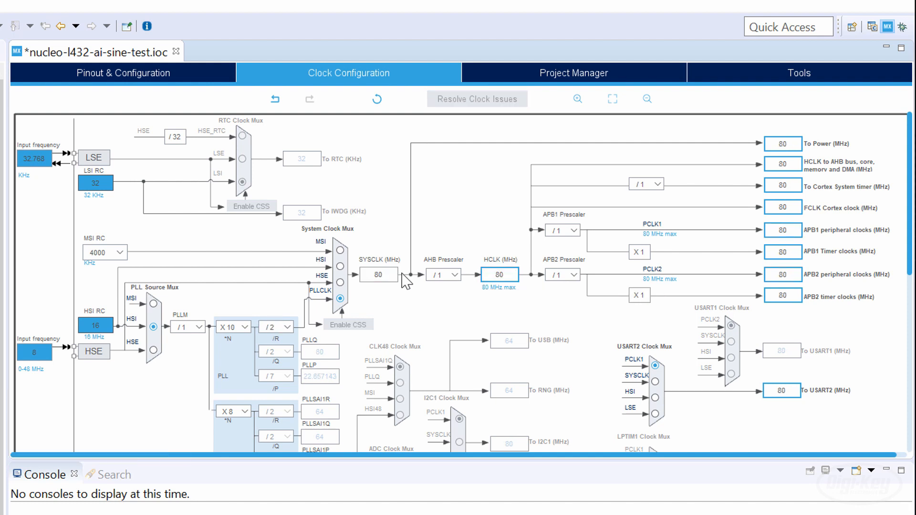
{"action": "mouse_move", "coordinate": [403, 317]}
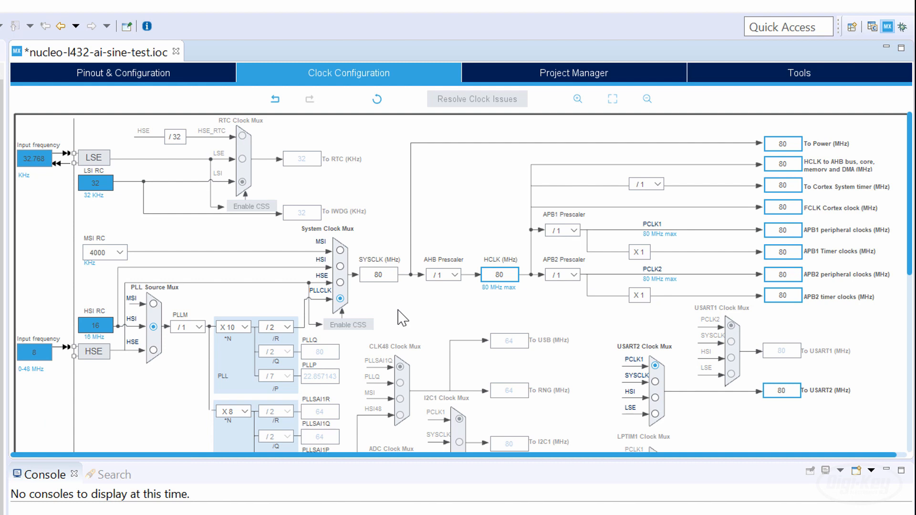
{"action": "left_click", "coordinate": [11, 39]}
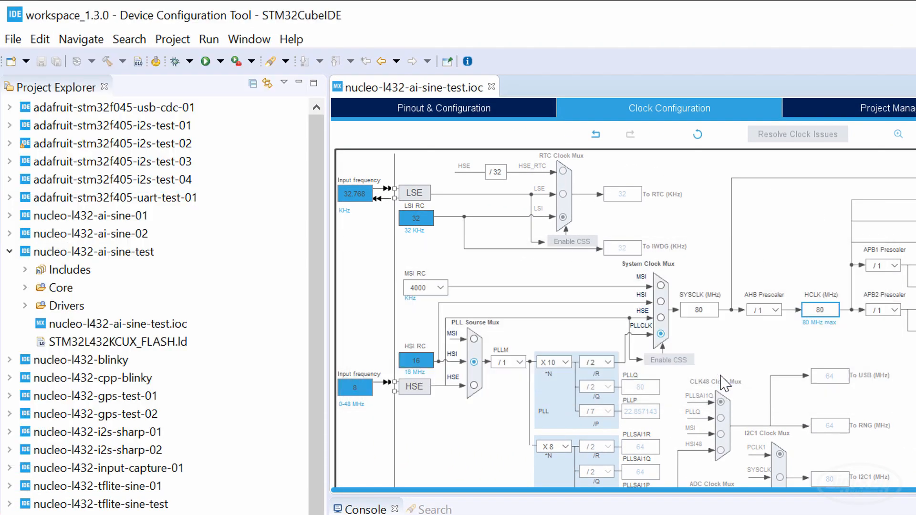
Expand Core/Src and X-CUBE-AI/App, browse the generated sine_model.c, then reach main.c
{"action": "left_click", "coordinate": [25, 288]}
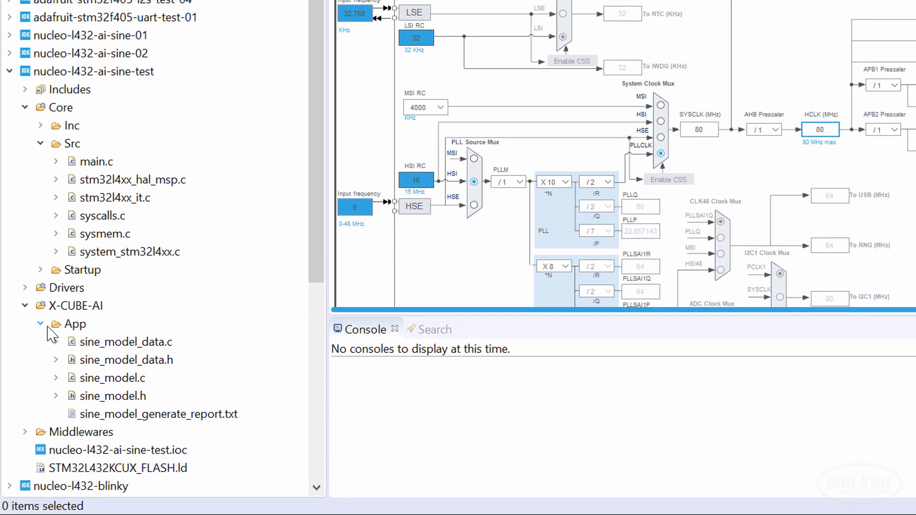
{"action": "double_click", "coordinate": [99, 378]}
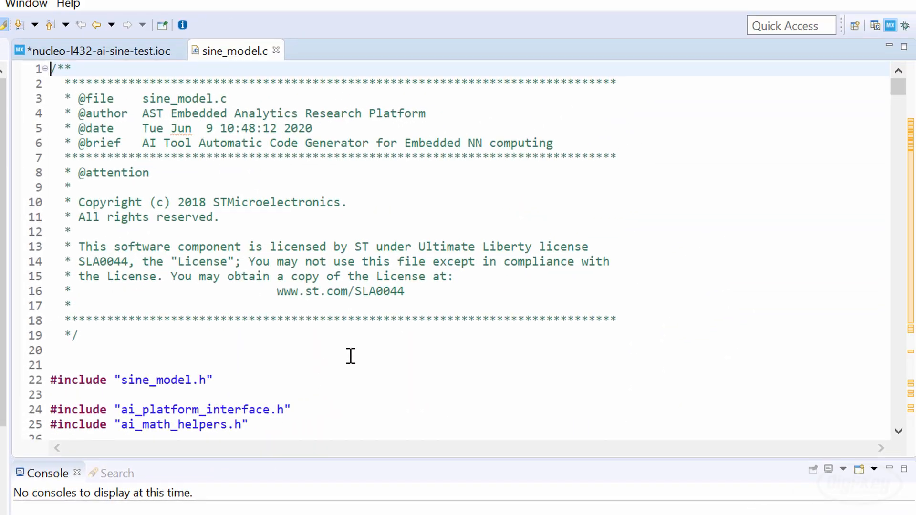
{"action": "scroll", "scroll_direction": "down", "scroll_amount": 3}
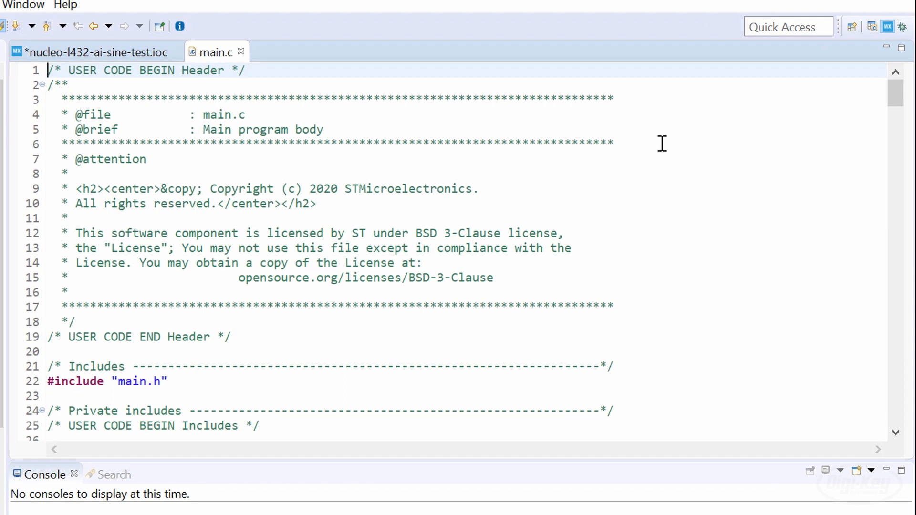
Save, then include stdio.h, ai_datatypes_defines.h, ai_platform.h, sine_model.h and sine_model_data.h
{"action": "key", "text": "Ctrl+s"}
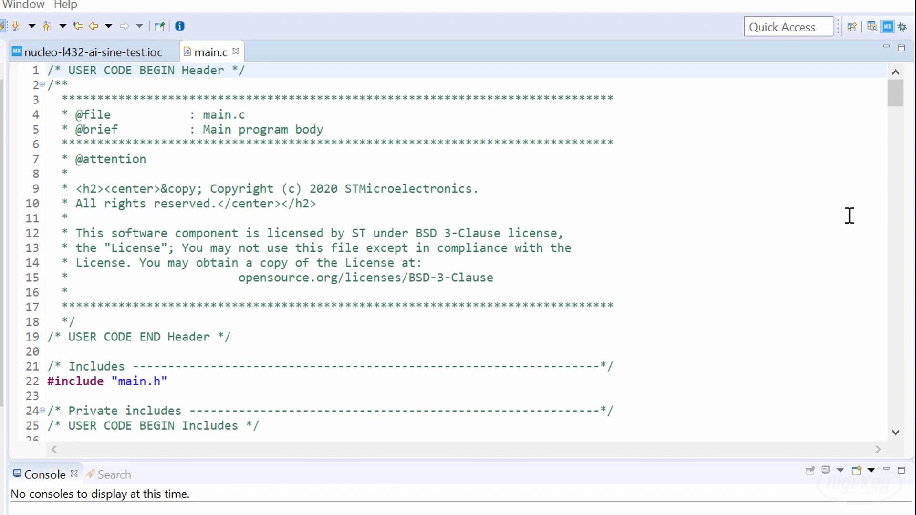
{"action": "scroll", "scroll_direction": "down", "scroll_amount": 3}
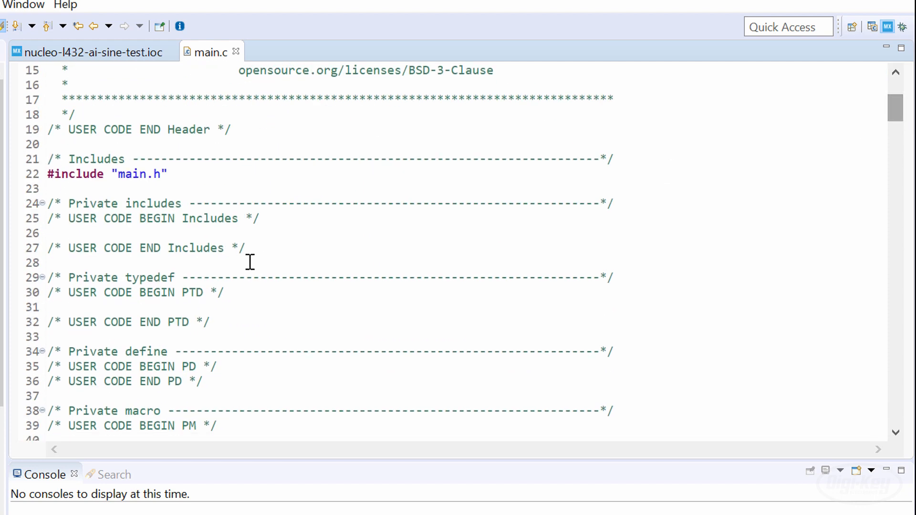
{"action": "type", "text": "#include <stdio.h>"}
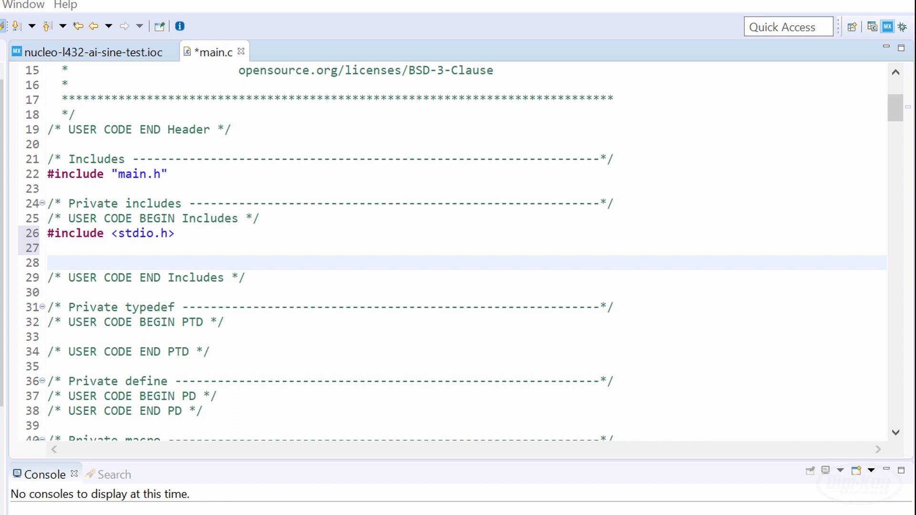
{"action": "type", "text": "#include \"ai_datatypes_defines.h\""}
{"action": "type", "text": "#include \"sine_model_data.h\""}
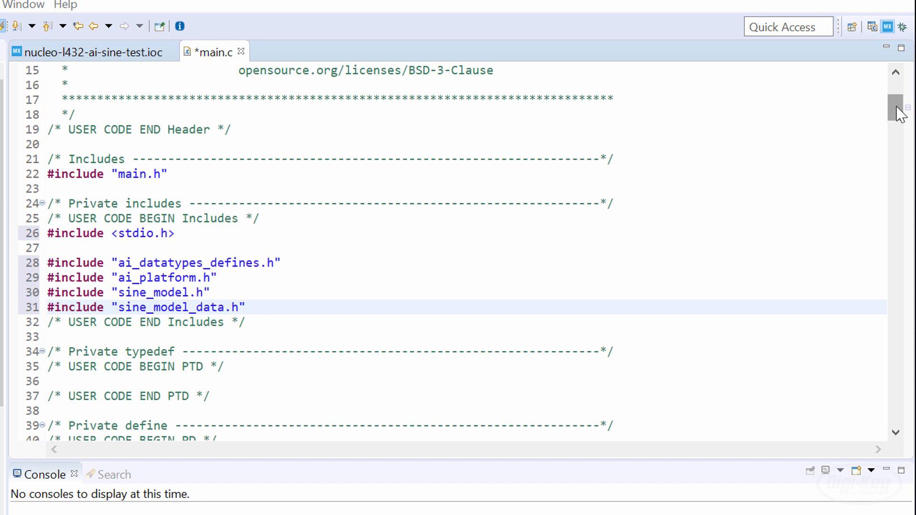
Re-indent the pasted working variables and add the activations buffer in USER CODE BEGIN 1
{"action": "scroll", "scroll_direction": "down", "scroll_amount": 3}
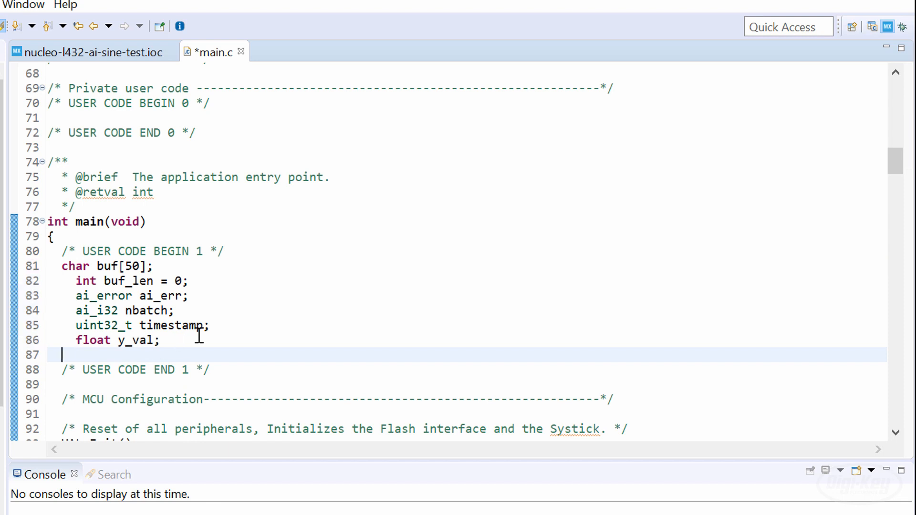
{"action": "left_click_drag", "start_coordinate": [76, 310], "coordinate": [160, 341]}
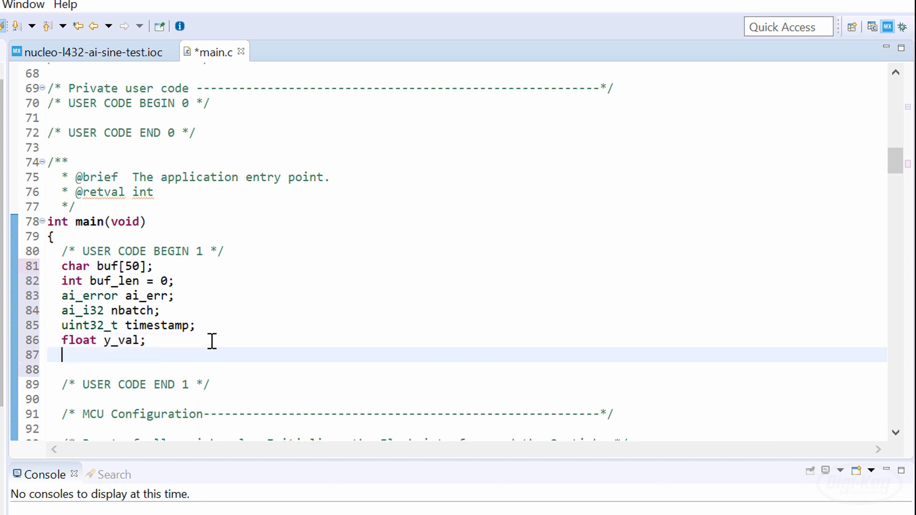
{"action": "type", "text": "// Chunk of memory used to hold intermediate values for neural network"}
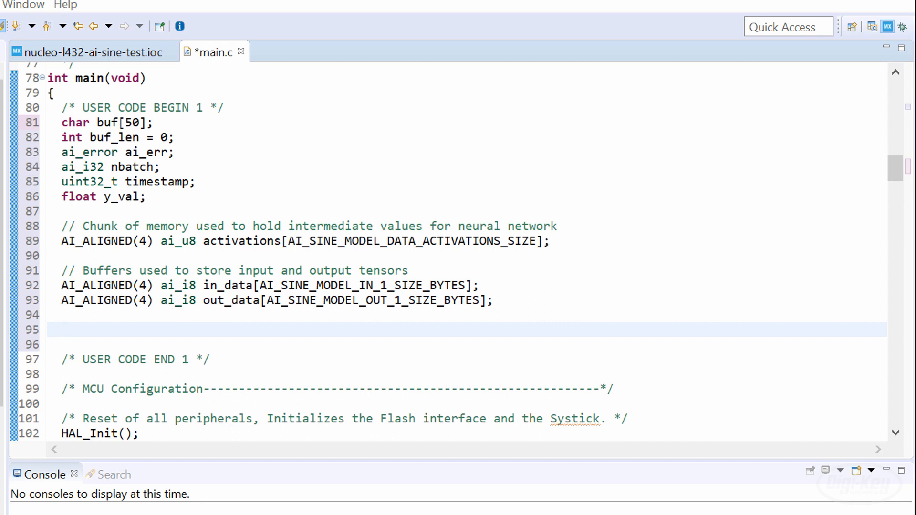
Add the sine_model handle pointer, ai_params working-memory setup and ai_input/ai_output wrapper structs
{"action": "left_click", "coordinate": [55, 329]}
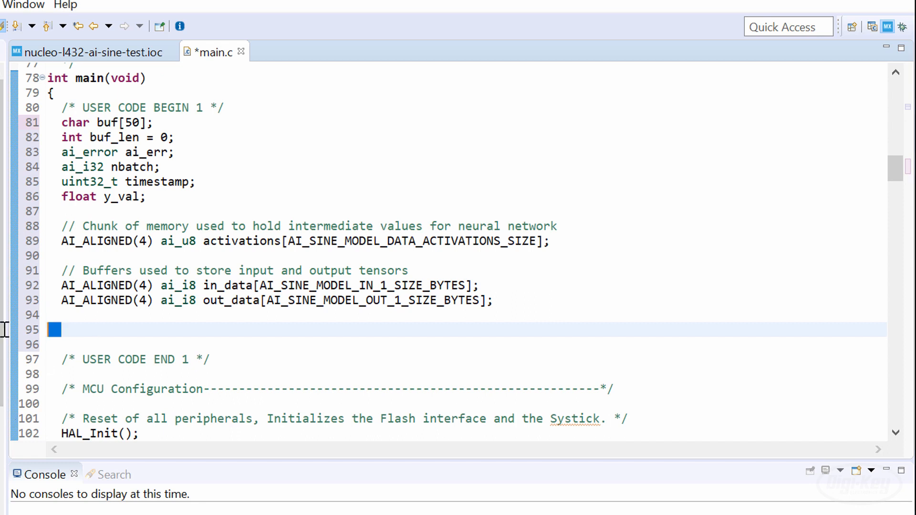
{"action": "type", "text": "// Pointer to our model"}
{"action": "left_click", "coordinate": [465, 344]}
{"action": "type", "text": "ai_handle sine_model = AI_HANDLE_NULL;"}
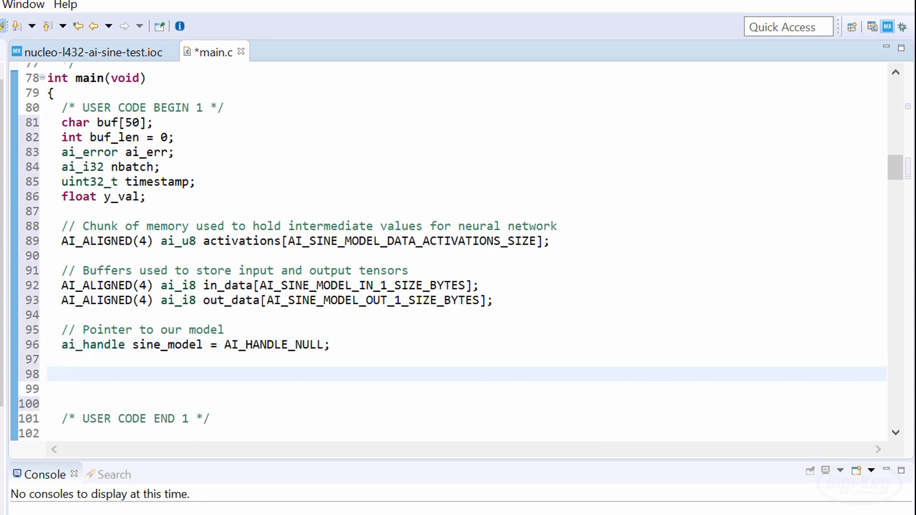
{"action": "left_click", "coordinate": [62, 373]}
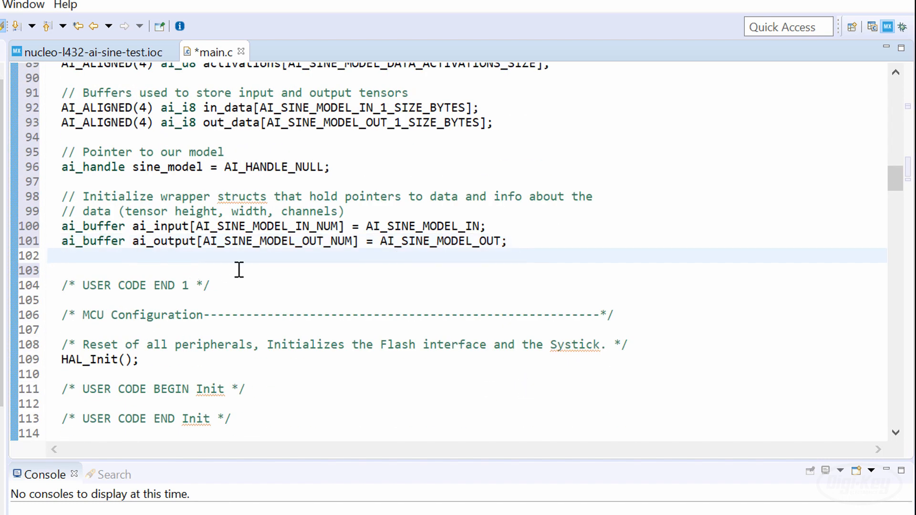
{"action": "type", "text": "// Set working memory and get weights/biases from model"}
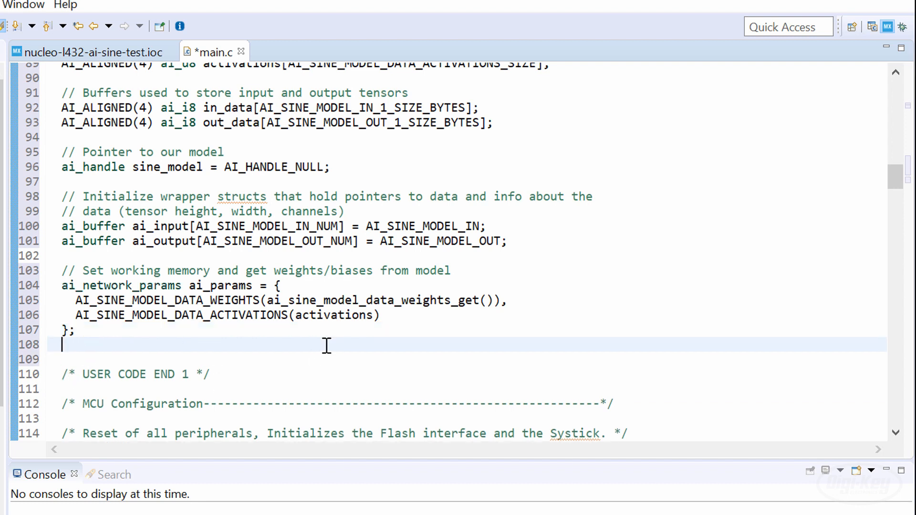
{"action": "type", "text": "// Set pointers wrapper structs to our data buffers"}
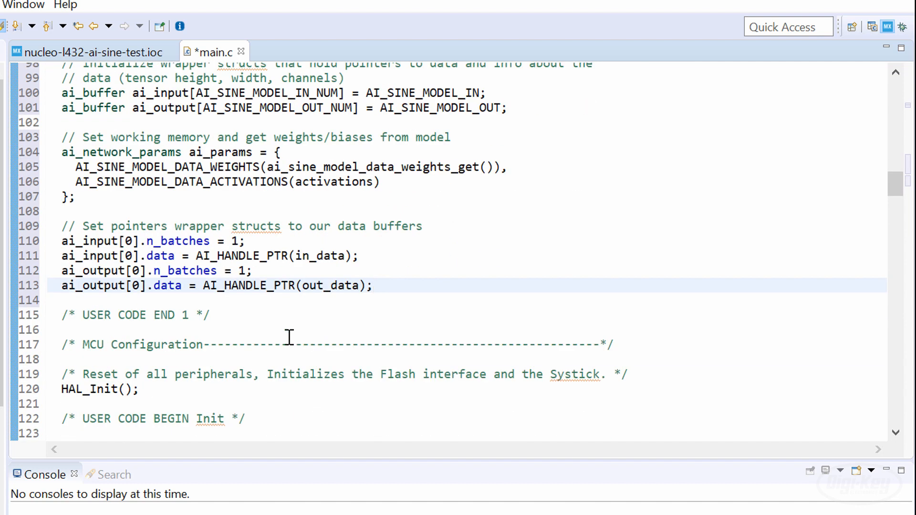
{"action": "scroll", "scroll_direction": "down", "scroll_amount": 3}
{"action": "type", "text": "HAL_TIM_Base_Start(&htim16);"}
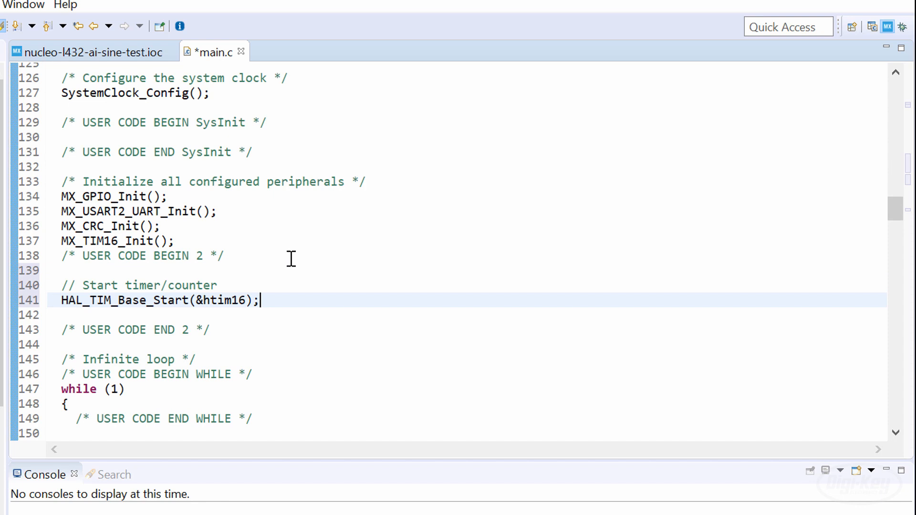
{"action": "mouse_move", "coordinate": [291, 303]}
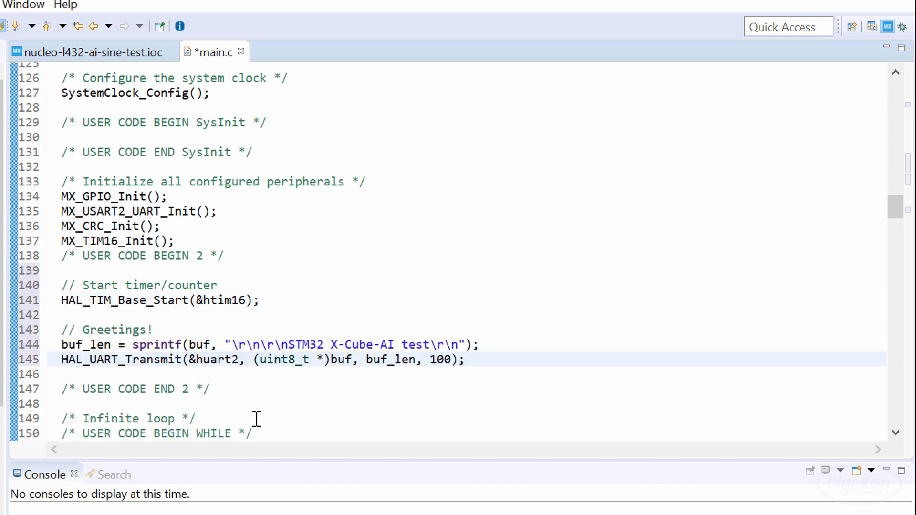
Add the UART greeting and ai_sine_model_create/init error checks, re-indenting the initialization block
{"action": "left_click", "coordinate": [466, 360]}
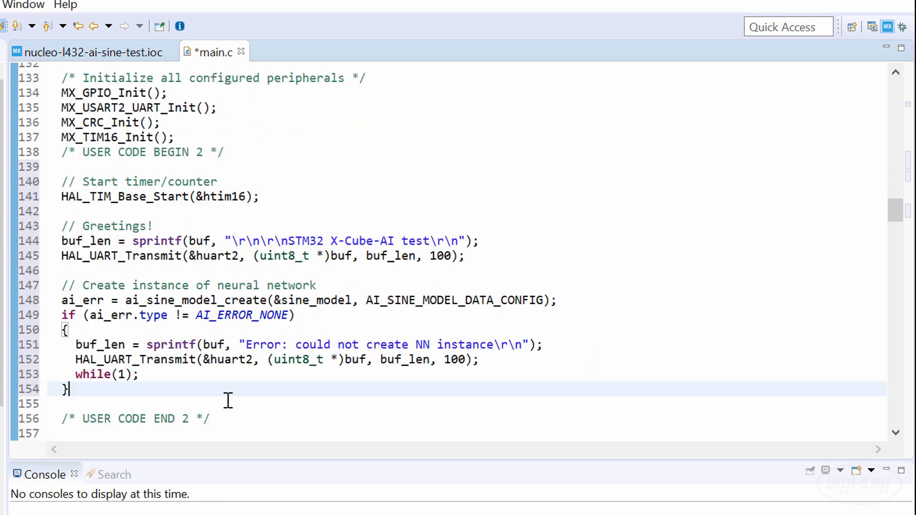
{"action": "scroll", "scroll_direction": "down", "scroll_amount": 3}
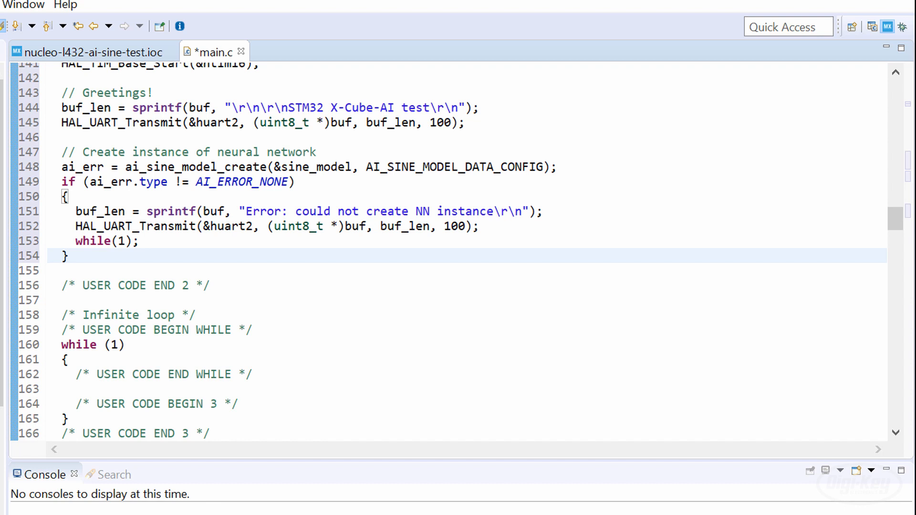
{"action": "mouse_move", "coordinate": [100, 267]}
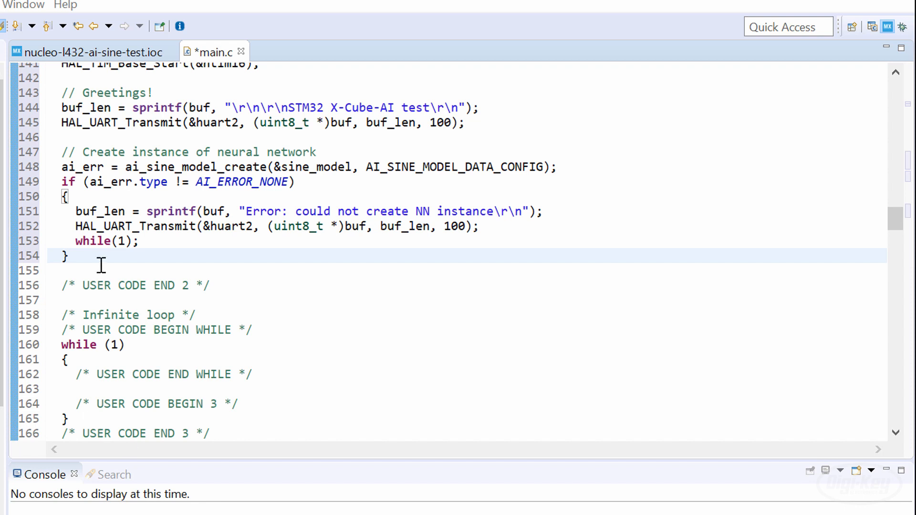
{"action": "type", "text": "// Initialize neural network"}
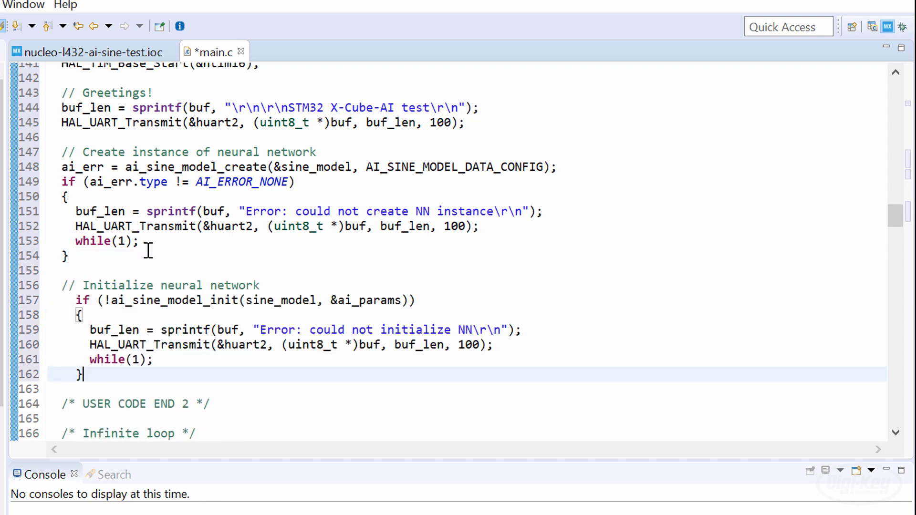
{"action": "left_click_drag", "start_coordinate": [76, 301], "coordinate": [82, 374]}
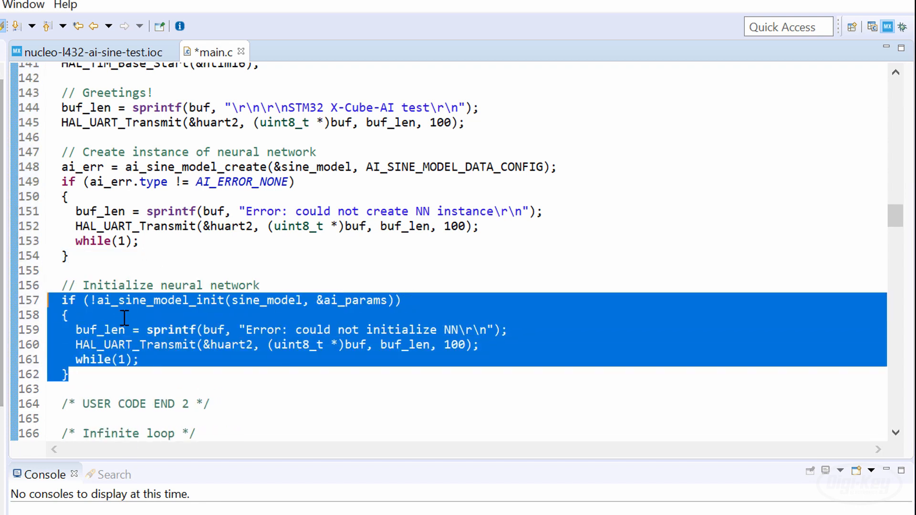
{"action": "left_click", "coordinate": [210, 330]}
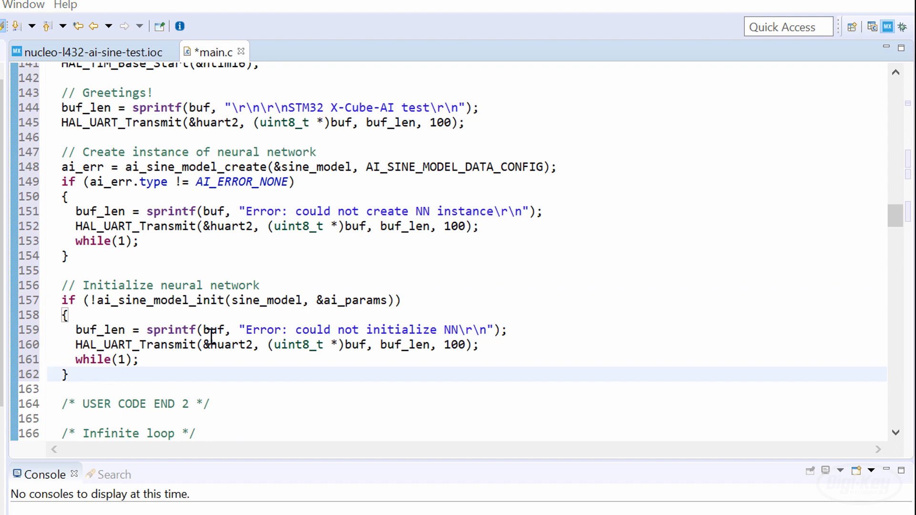
In the while loop, add timestamp, y_val readout, output/duration UART print and HAL_Delay(500)
{"action": "scroll", "scroll_direction": "down", "scroll_amount": 3}
{"action": "type", "text": "((ai_float *)in_data)[i] = (ai_float)2.0f;"}
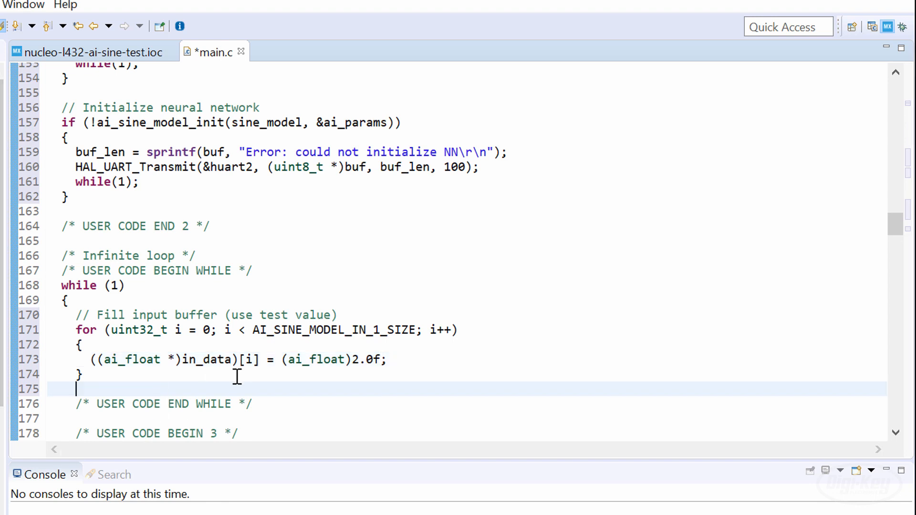
{"action": "type", "text": "// Get current timestamp"}
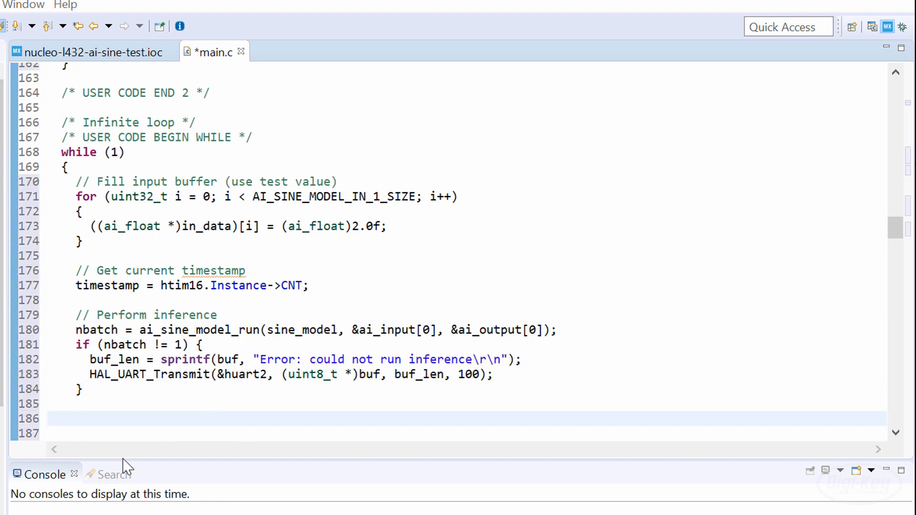
{"action": "type", "text": "// Read output (predicted y) of neural network"}
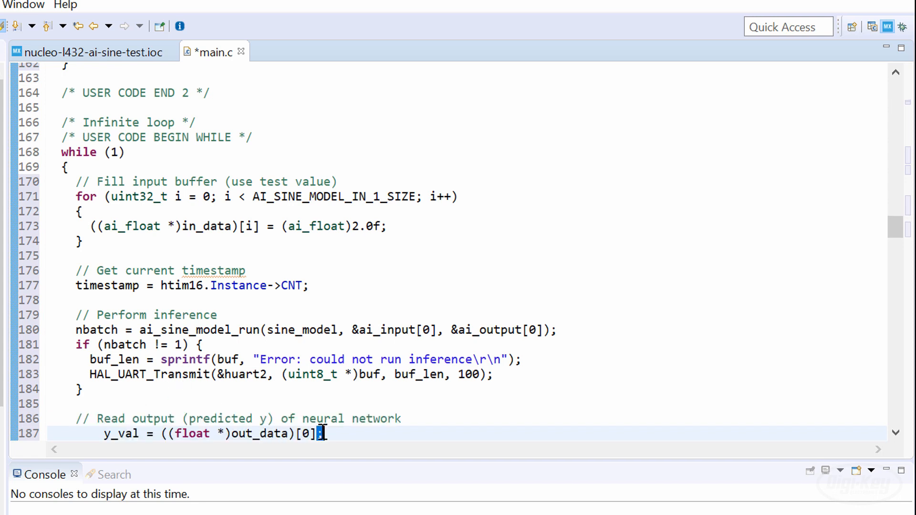
{"action": "scroll", "scroll_direction": "down", "scroll_amount": 3}
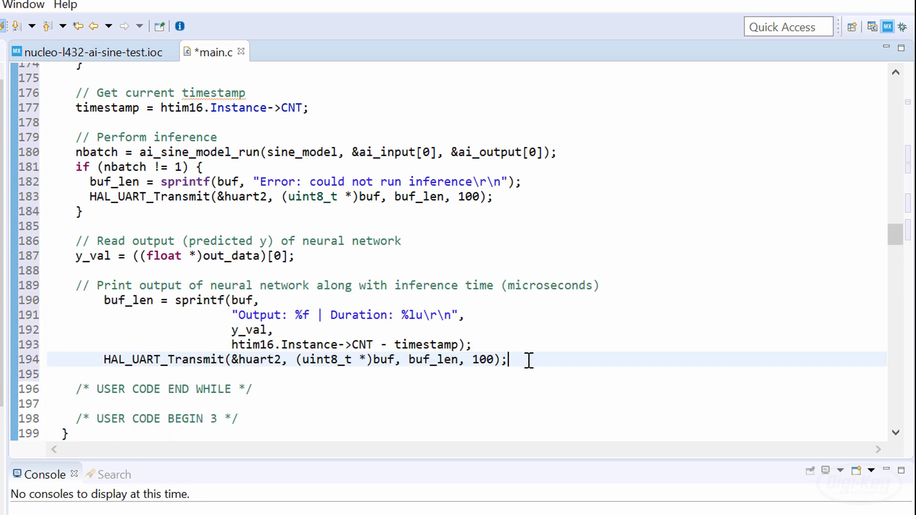
{"action": "left_click_drag", "start_coordinate": [76, 299], "coordinate": [478, 360]}
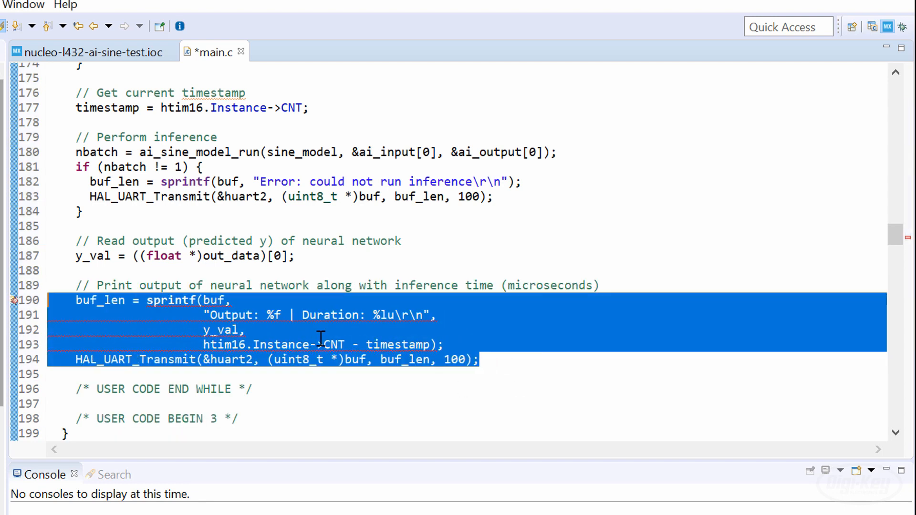
{"action": "left_click", "coordinate": [513, 360]}
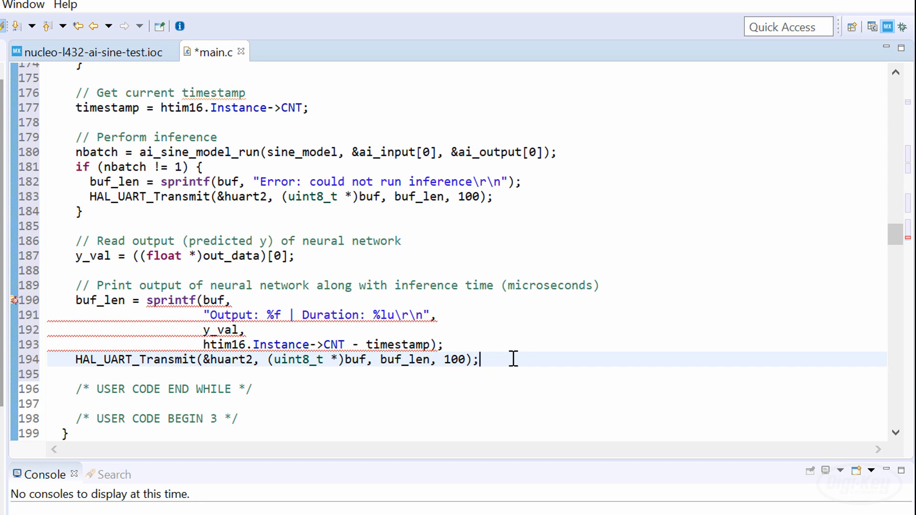
{"action": "mouse_move", "coordinate": [533, 359]}
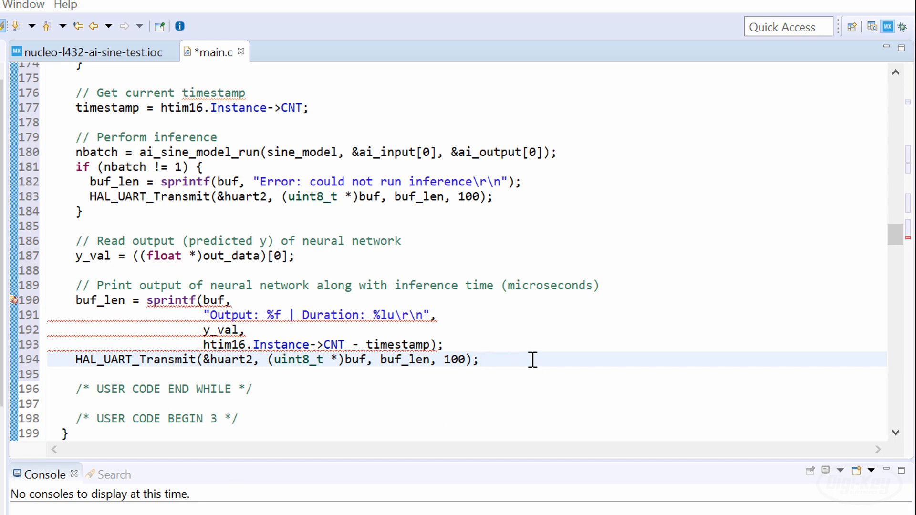
{"action": "type", "text": "// Wait before doing it again"}
{"action": "type", "text": "HAL_Delay(500);"}
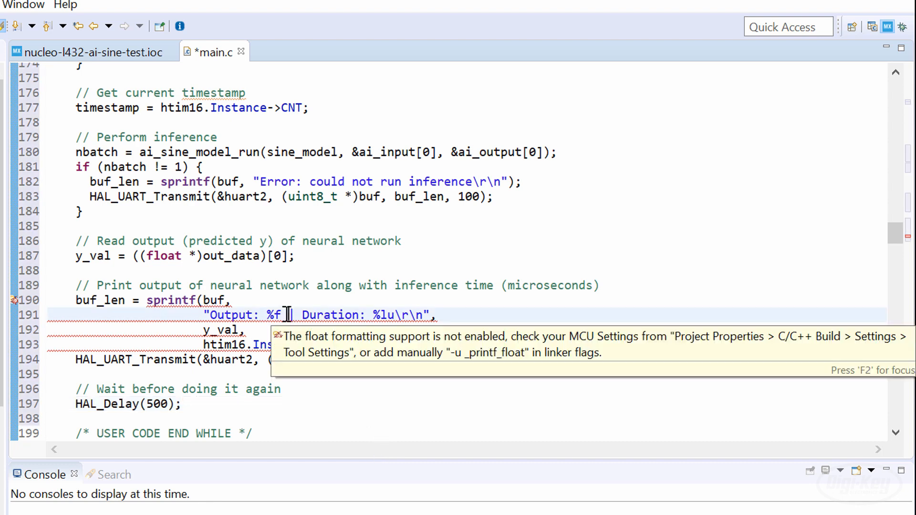
Add -u _printf_float to the MCU GCC Linker's Miscellaneous Other flags and apply
{"action": "left_click", "coordinate": [267, 39]}
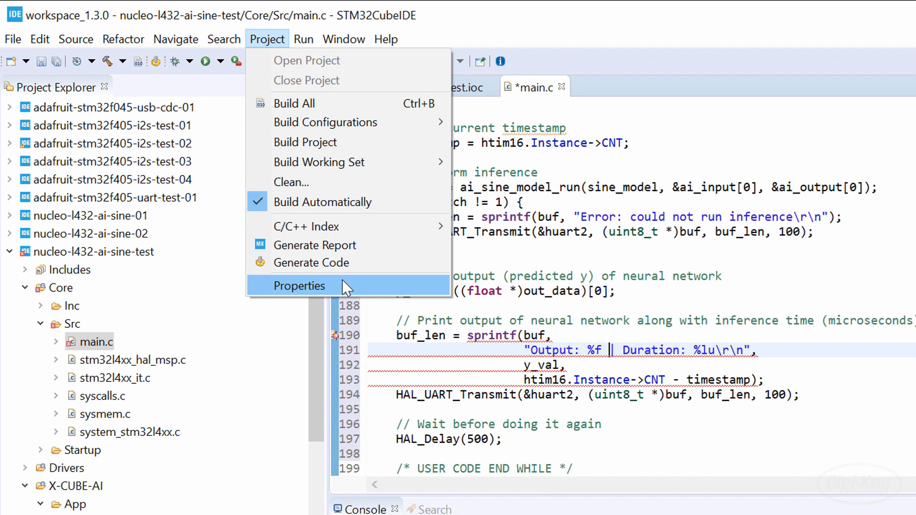
{"action": "left_click", "coordinate": [299, 286]}
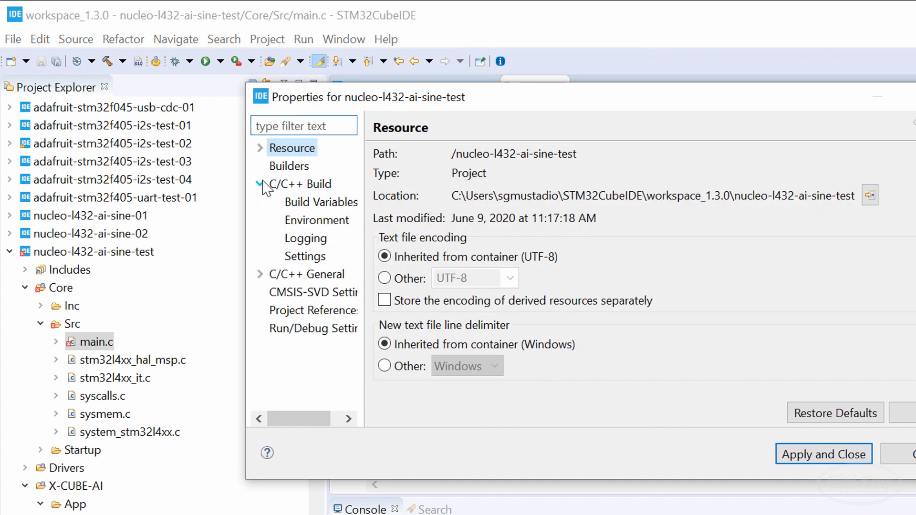
{"action": "left_click", "coordinate": [305, 256]}
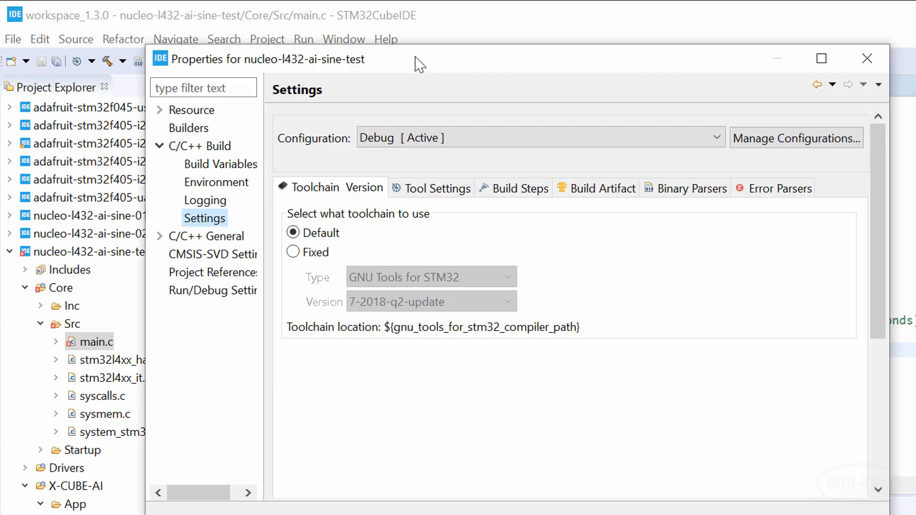
{"action": "left_click", "coordinate": [436, 188]}
{"action": "type", "text": "-u_printf_float"}
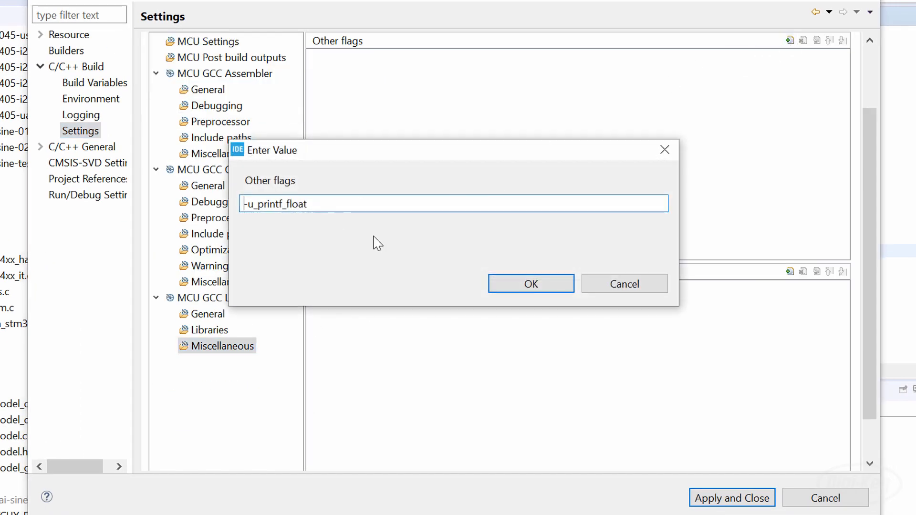
{"action": "left_click", "coordinate": [531, 283]}
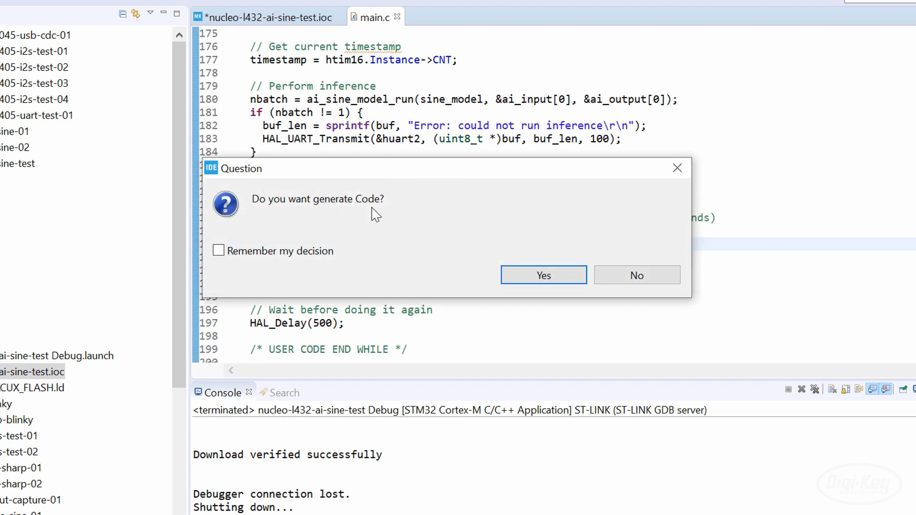
Accept code generation and build the project, yielding an .elf with text 31408, data 1980
{"action": "left_click", "coordinate": [543, 275]}
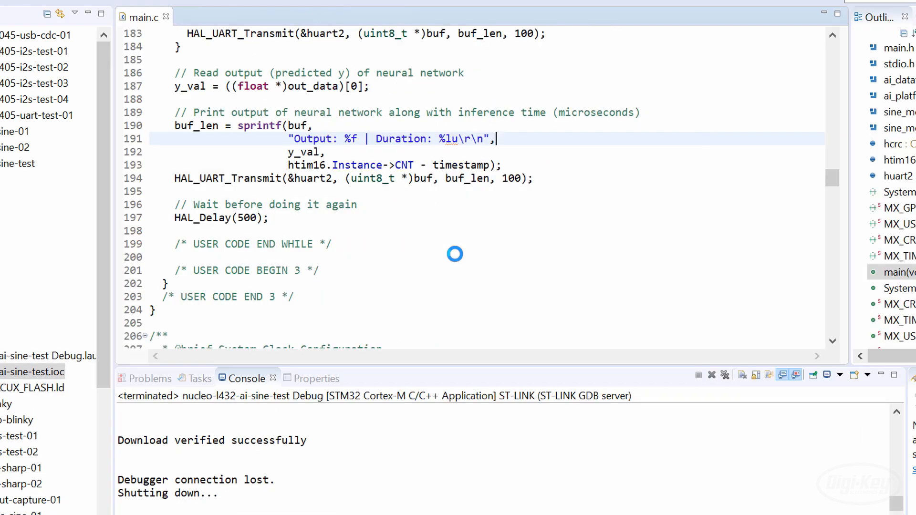
{"action": "left_click", "coordinate": [237, 35]}
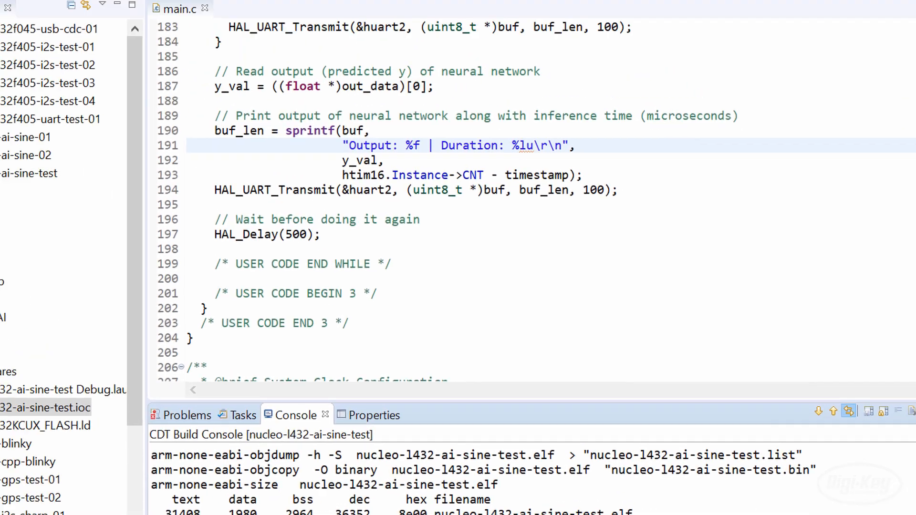
Flash and run the Debug build; PuTTY prints Output 0.905933 with duration about 78
{"action": "left_click", "coordinate": [303, 39]}
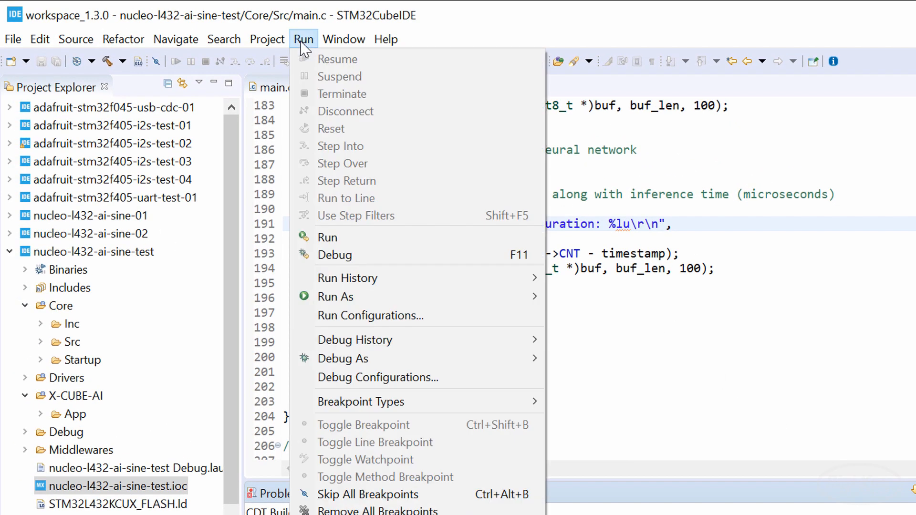
{"action": "left_click", "coordinate": [327, 237]}
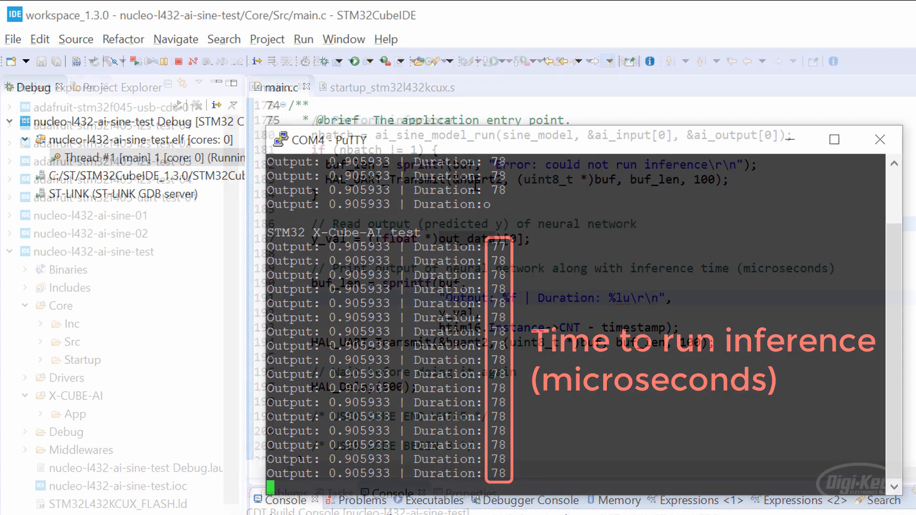
{"action": "left_click", "coordinate": [267, 39]}
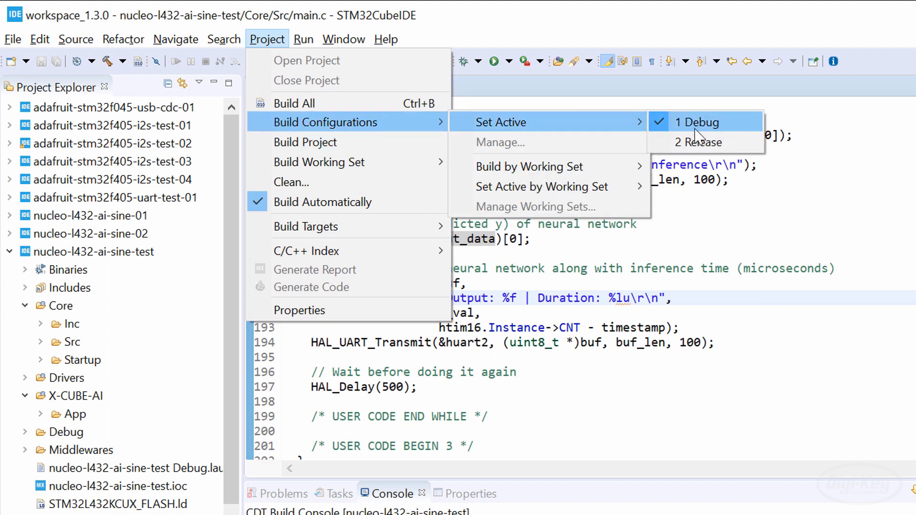
Make Release active, run its .elf, dismiss the GDB server error and run again
{"action": "left_click", "coordinate": [698, 142]}
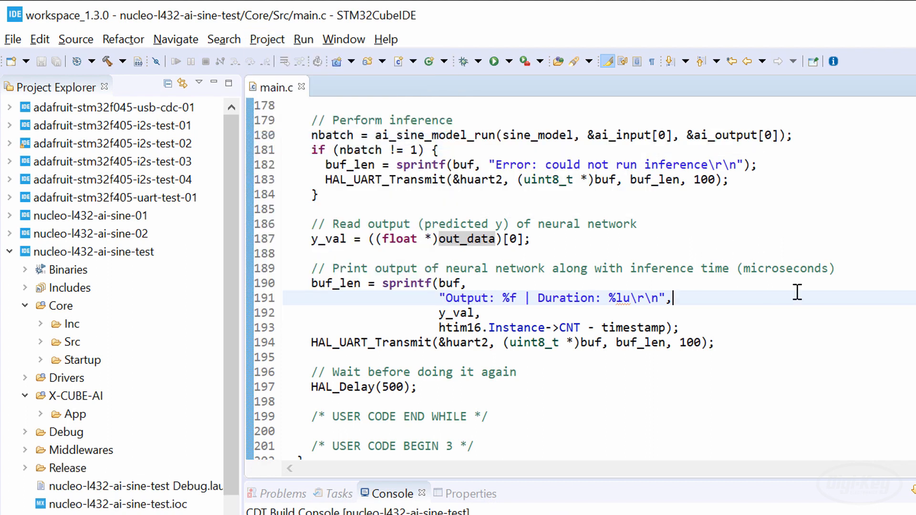
{"action": "mouse_move", "coordinate": [452, 314]}
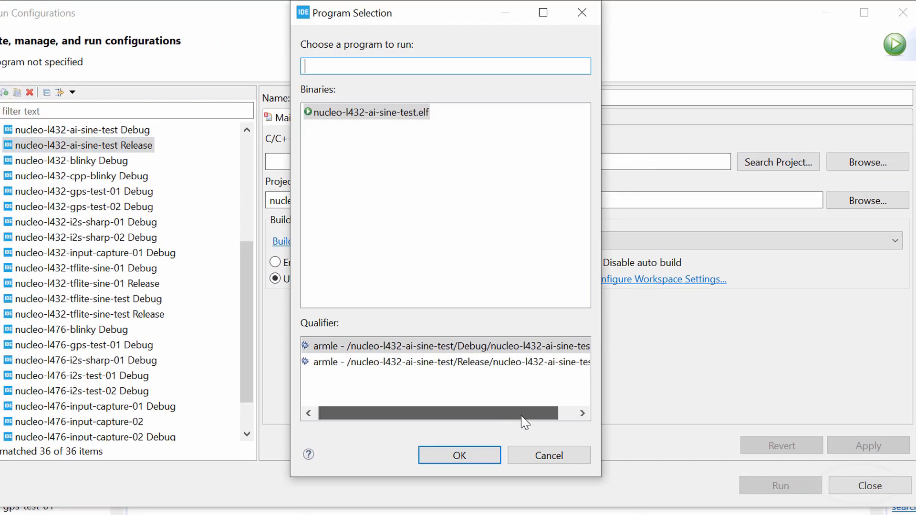
{"action": "left_click", "coordinate": [459, 455]}
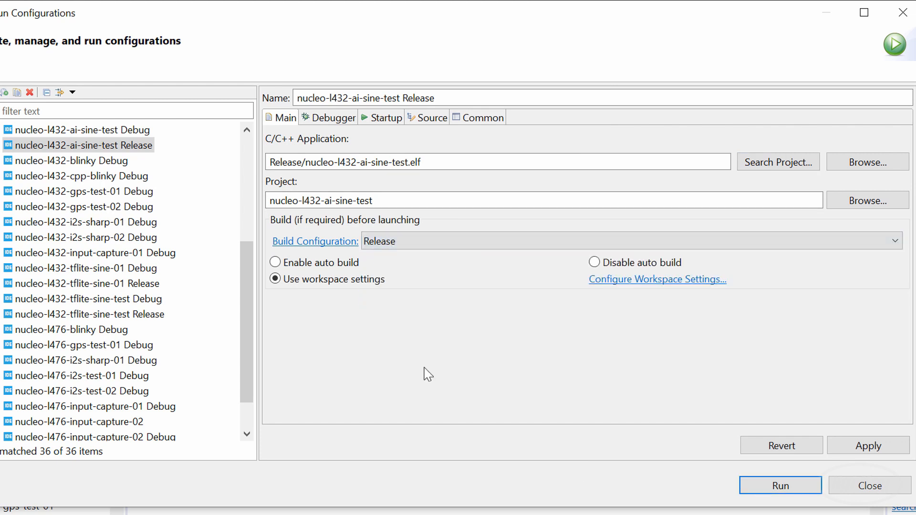
{"action": "left_click", "coordinate": [780, 485]}
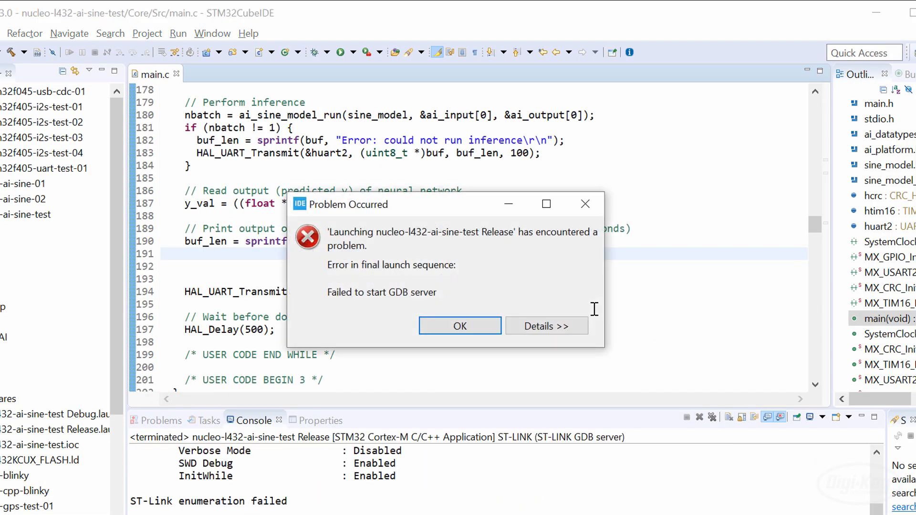
{"action": "left_click", "coordinate": [460, 326]}
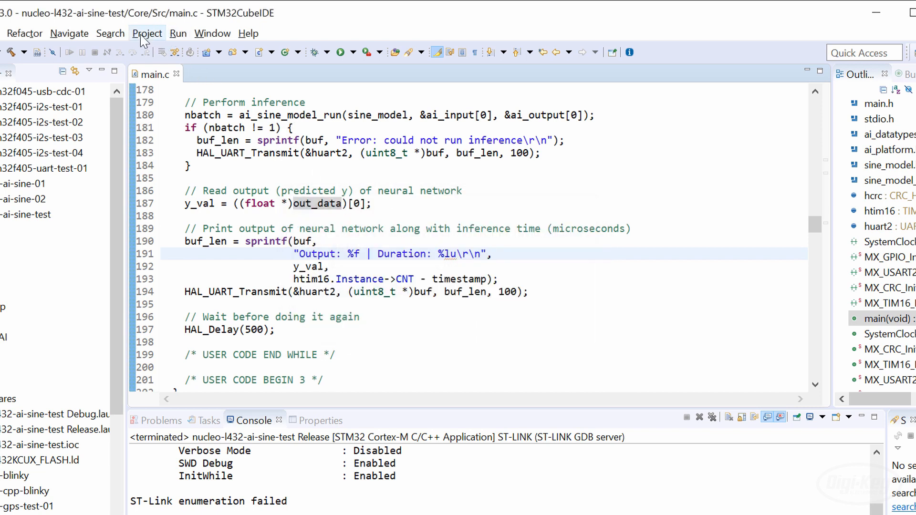
{"action": "left_click", "coordinate": [178, 33]}
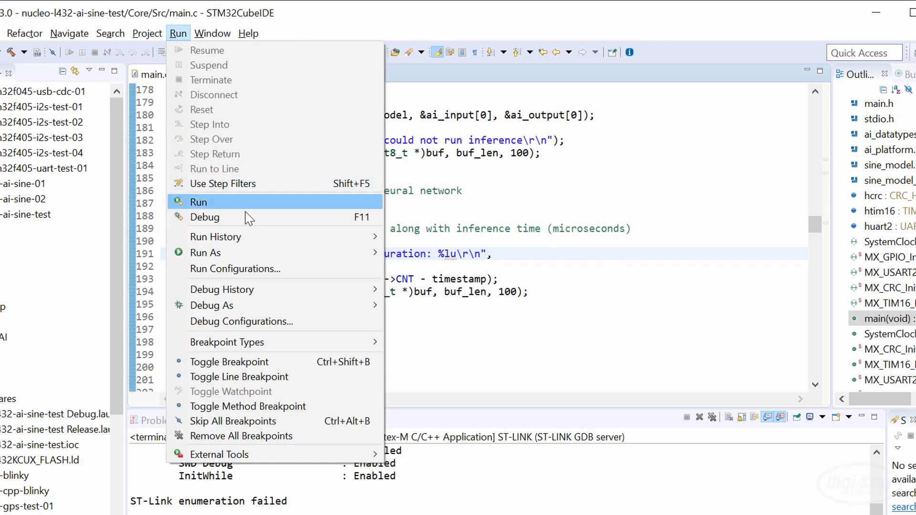
{"action": "left_click", "coordinate": [198, 202]}
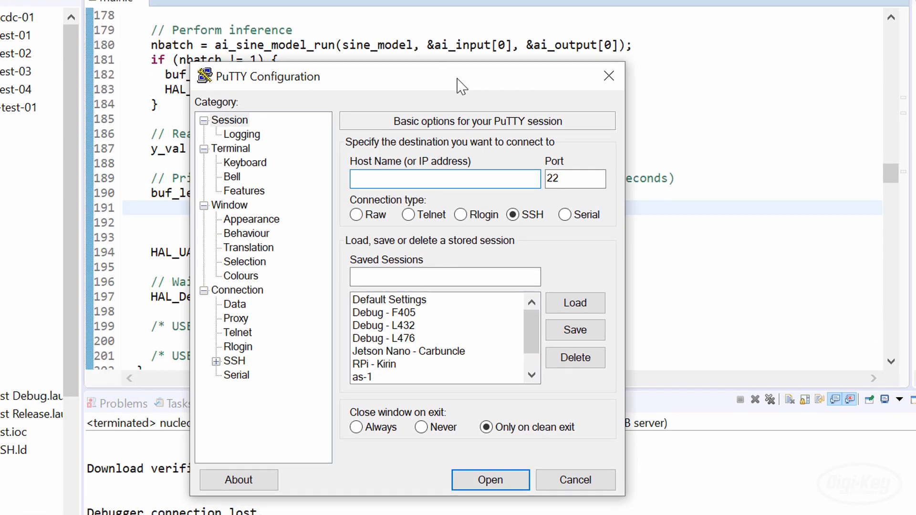
Open the saved Debug - L432 PuTTY session on COM4 to view Output 0.905933, Duration 77
{"action": "left_click", "coordinate": [383, 325]}
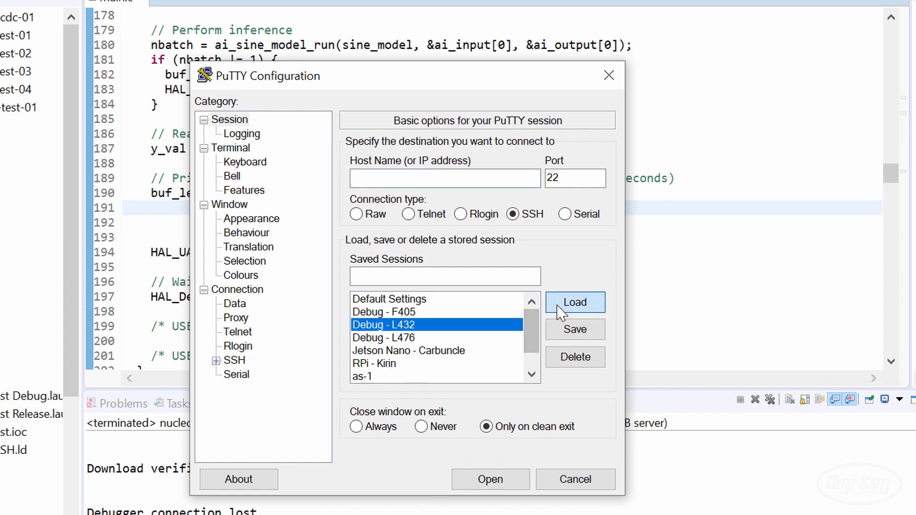
{"action": "left_click", "coordinate": [491, 479]}
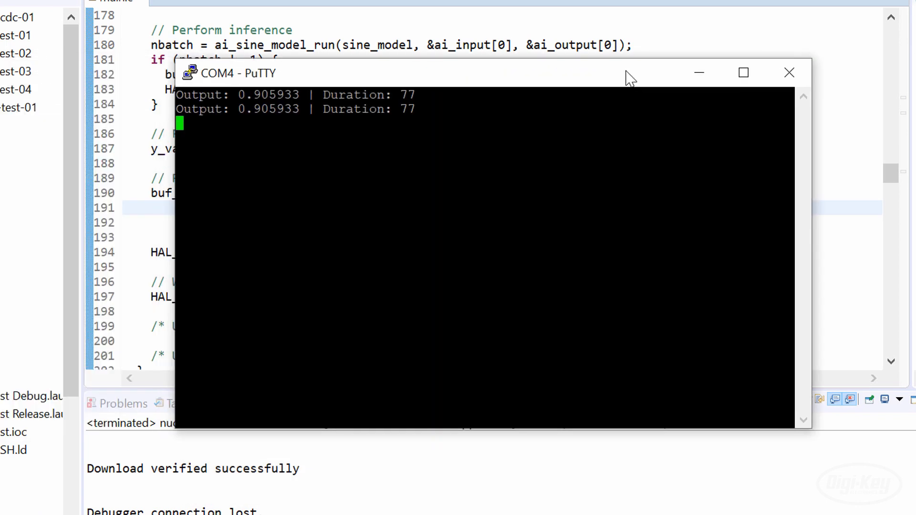